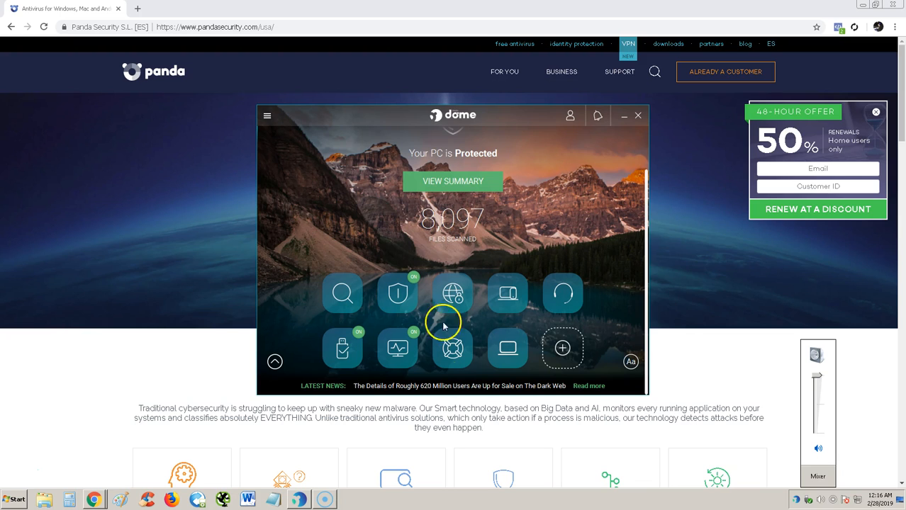
pyautogui.moveTo(564, 200)
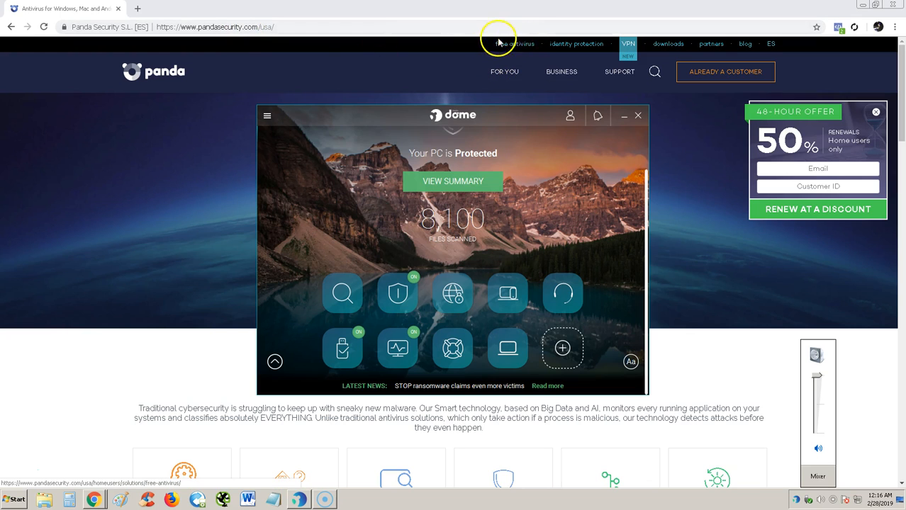
pyautogui.moveTo(515, 47)
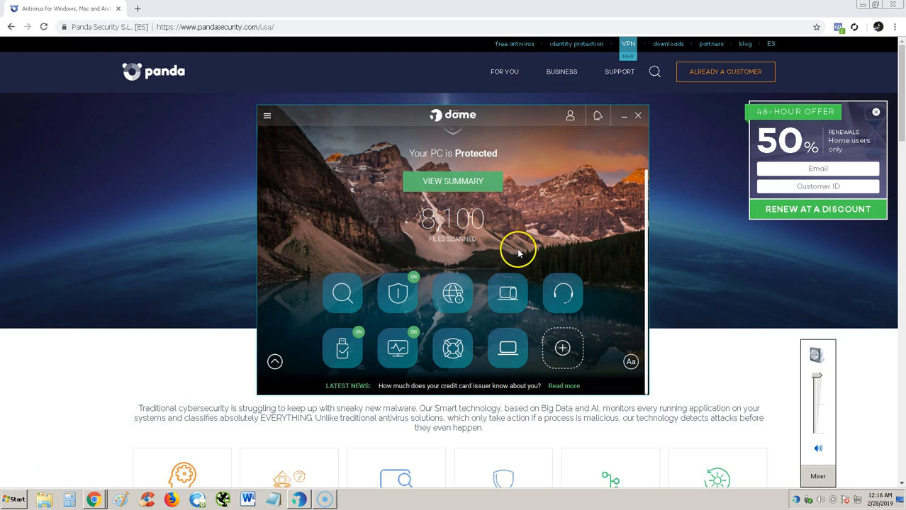
pyautogui.moveTo(317, 204)
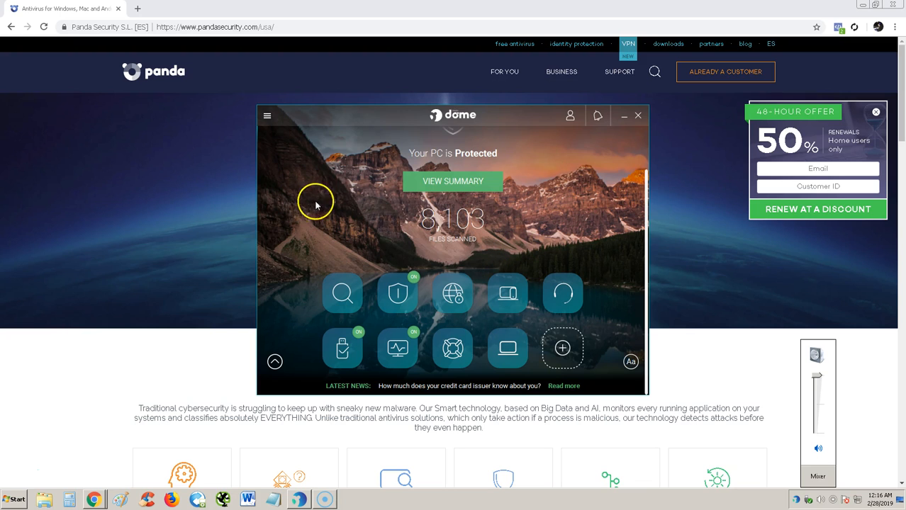
pyautogui.moveTo(584, 204)
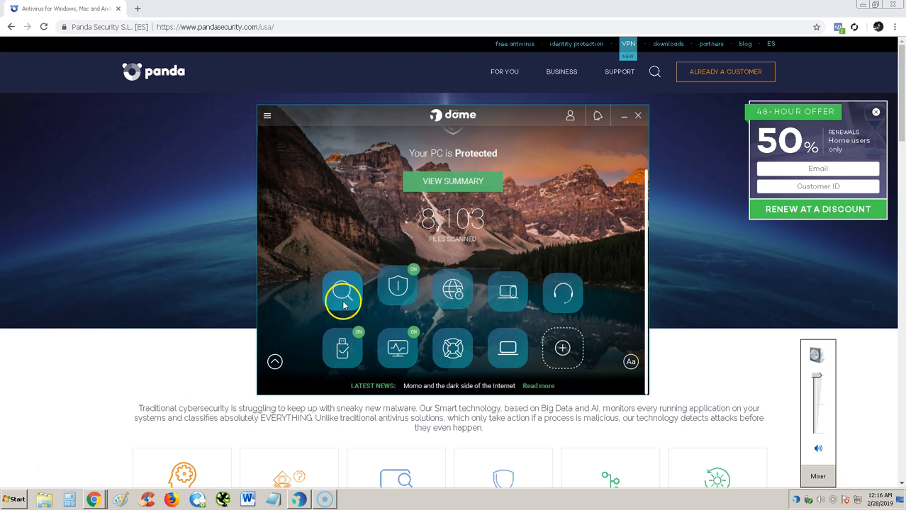
pyautogui.moveTo(517, 213)
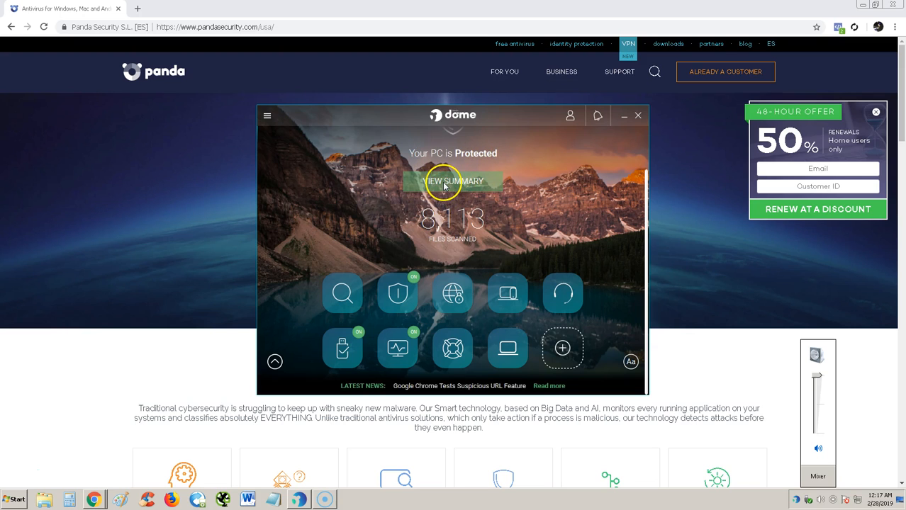
# Open the protection summary showing the activated free license and no active threats
pyautogui.click(453, 181)
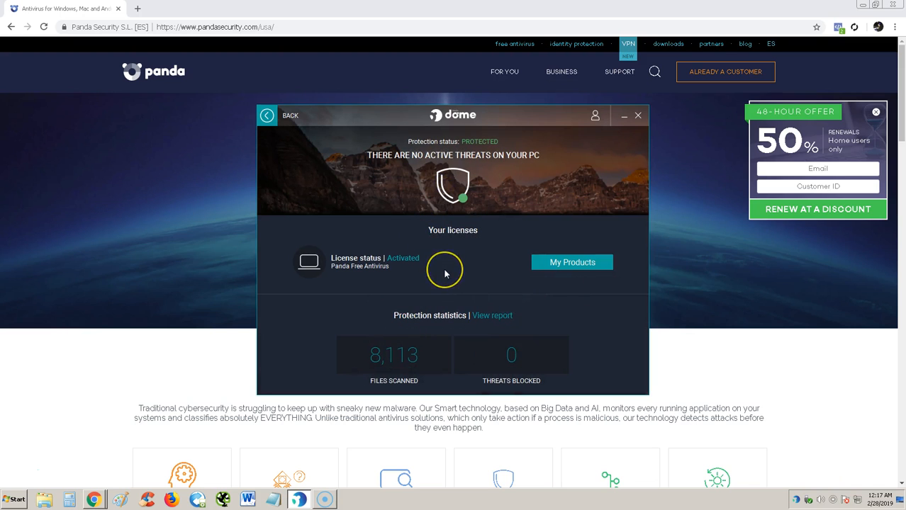
pyautogui.moveTo(362, 268)
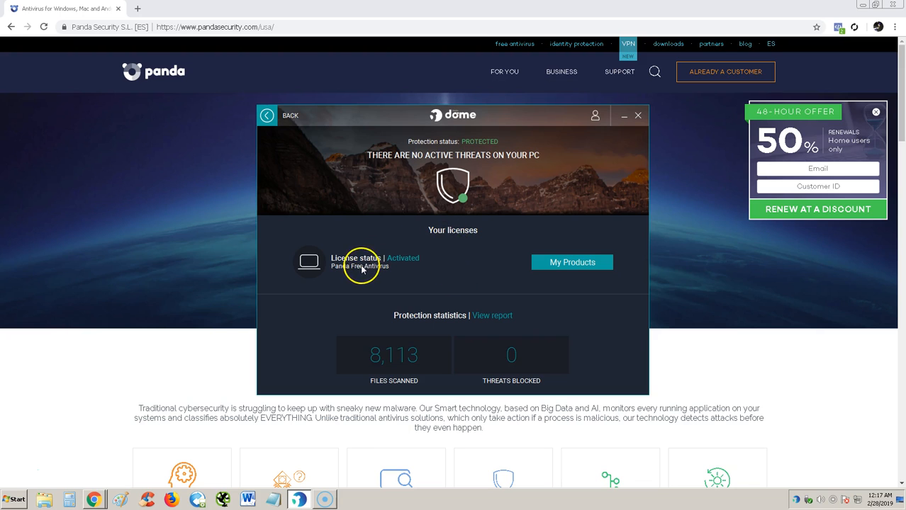
pyautogui.moveTo(408, 372)
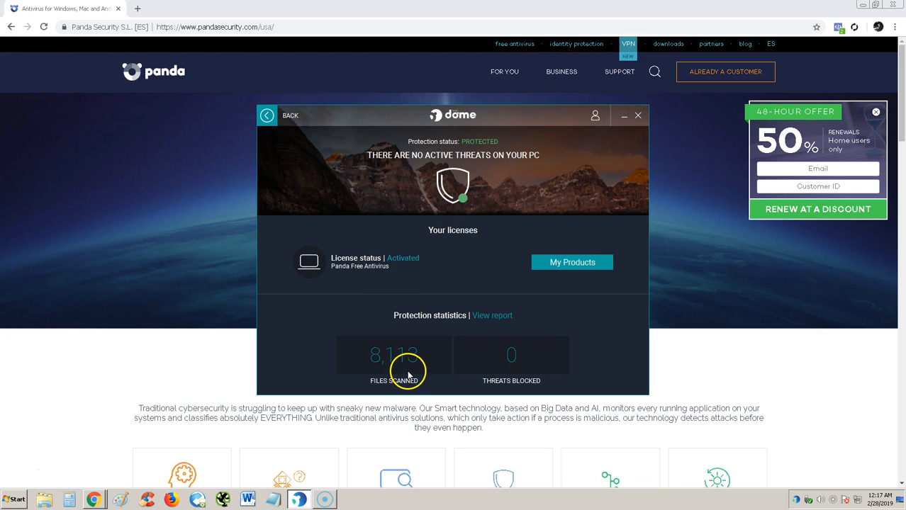
pyautogui.moveTo(504, 361)
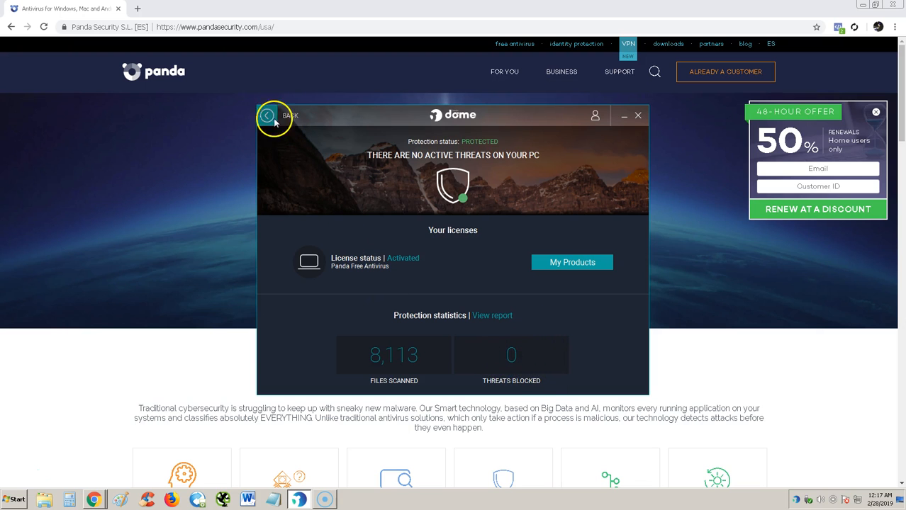
# Go back from the protection summary to the dashboard, now showing 8,116 files scanned
pyautogui.click(267, 115)
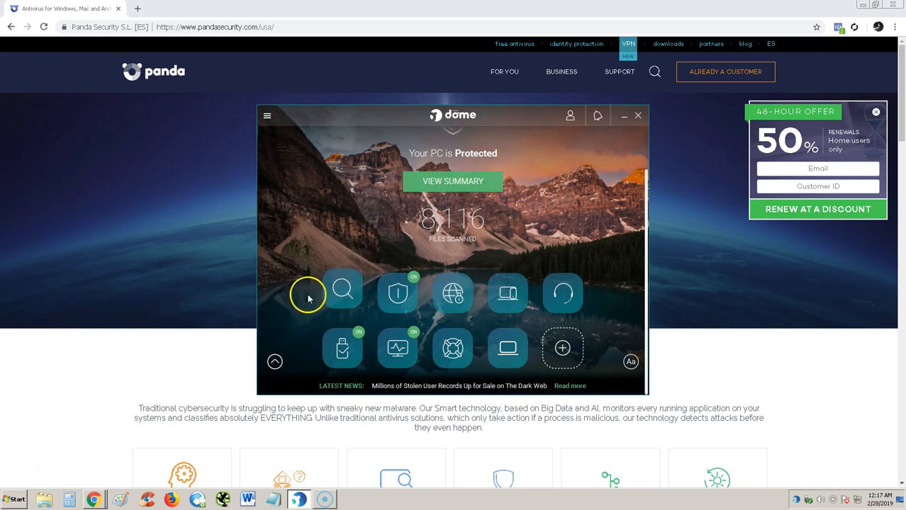
pyautogui.moveTo(397, 291)
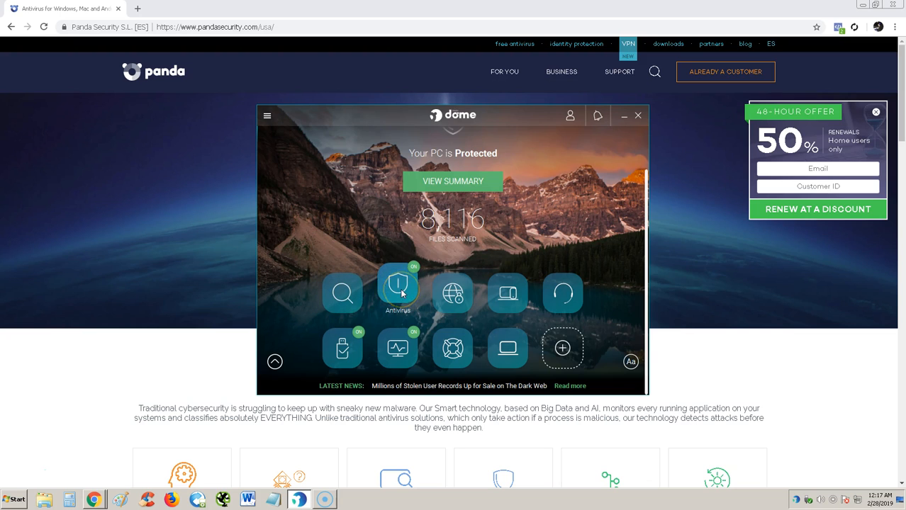
pyautogui.moveTo(452, 287)
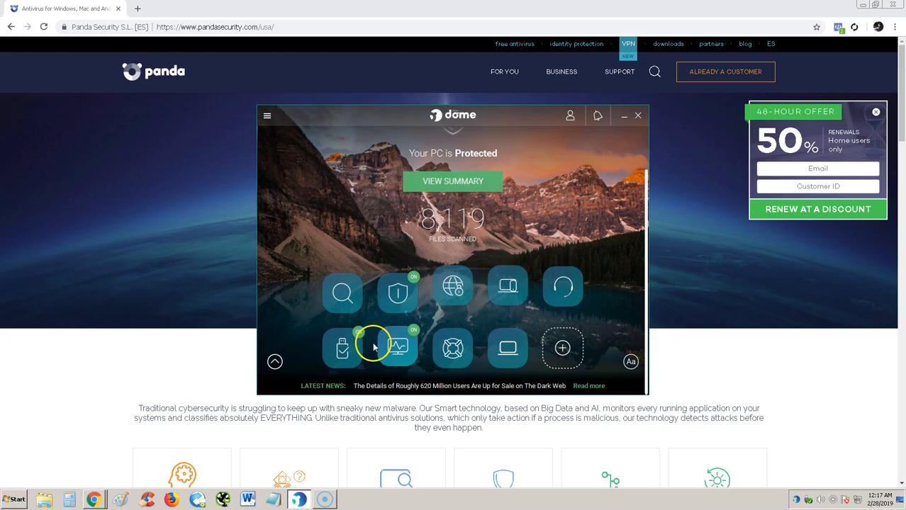
pyautogui.moveTo(398, 347)
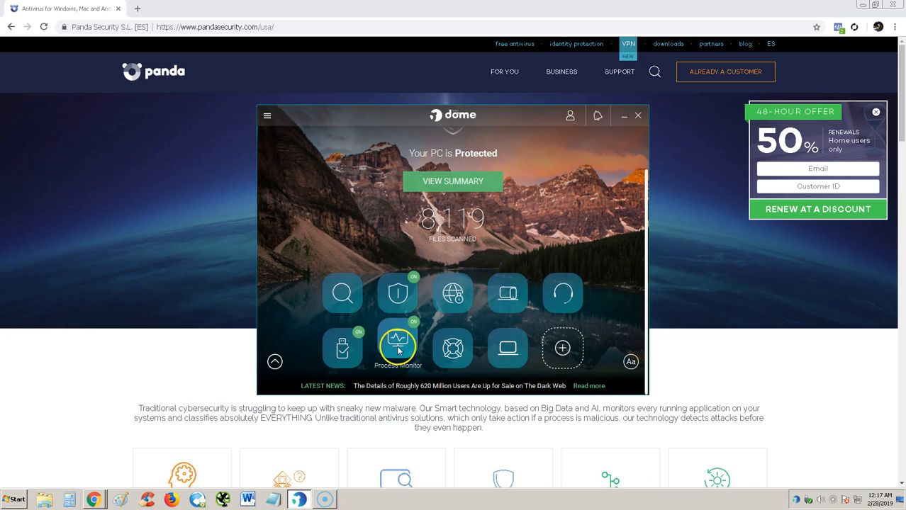
pyautogui.moveTo(508, 347)
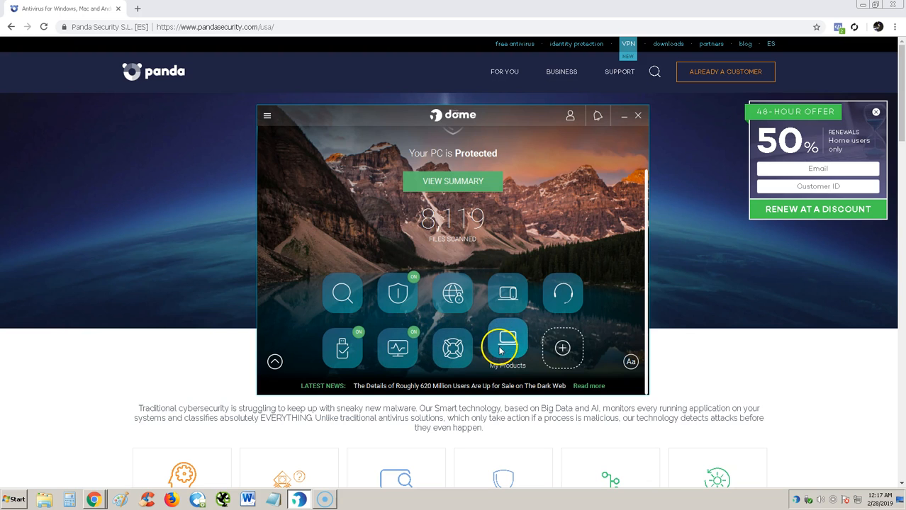
pyautogui.moveTo(562, 348)
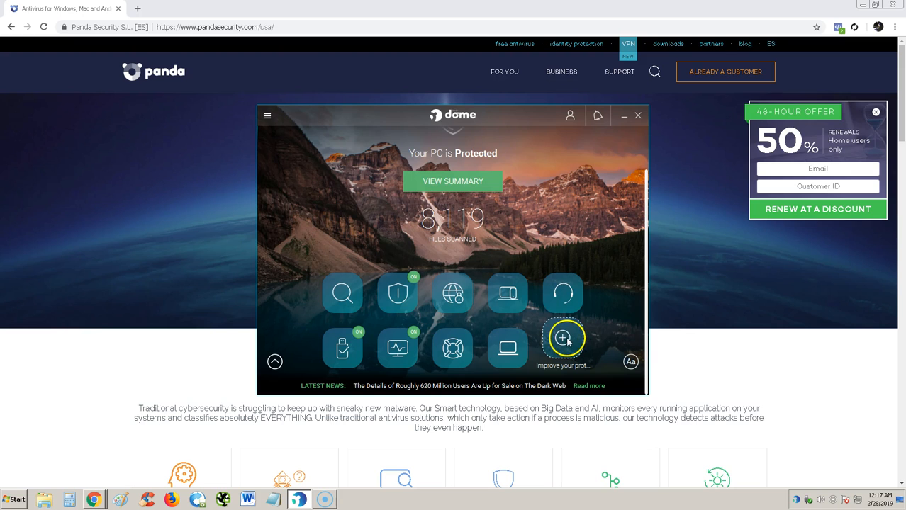
# Launch a Critical areas scan and view the running scan's details
pyautogui.click(342, 293)
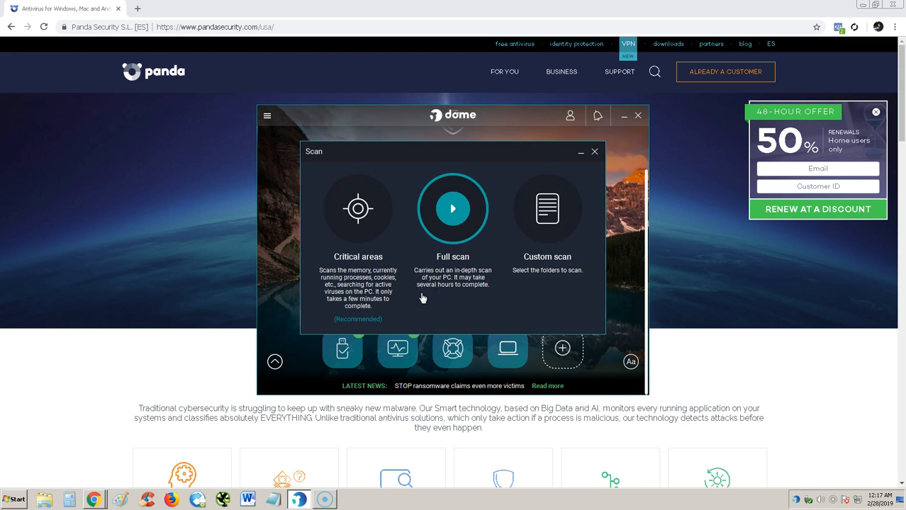
pyautogui.click(358, 208)
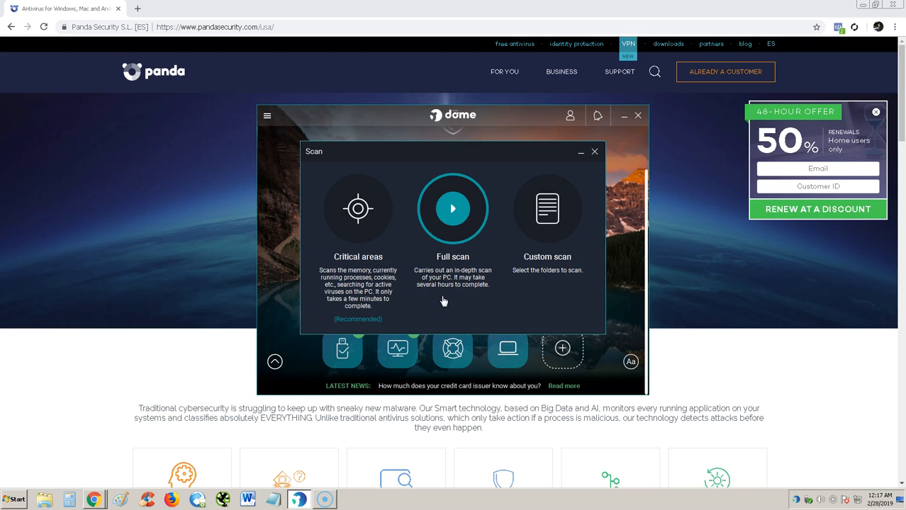
pyautogui.click(358, 209)
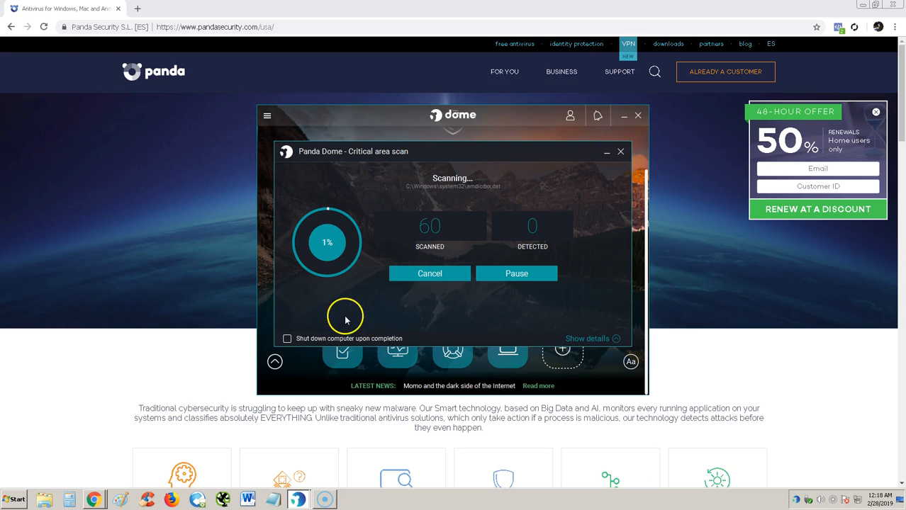
pyautogui.moveTo(317, 343)
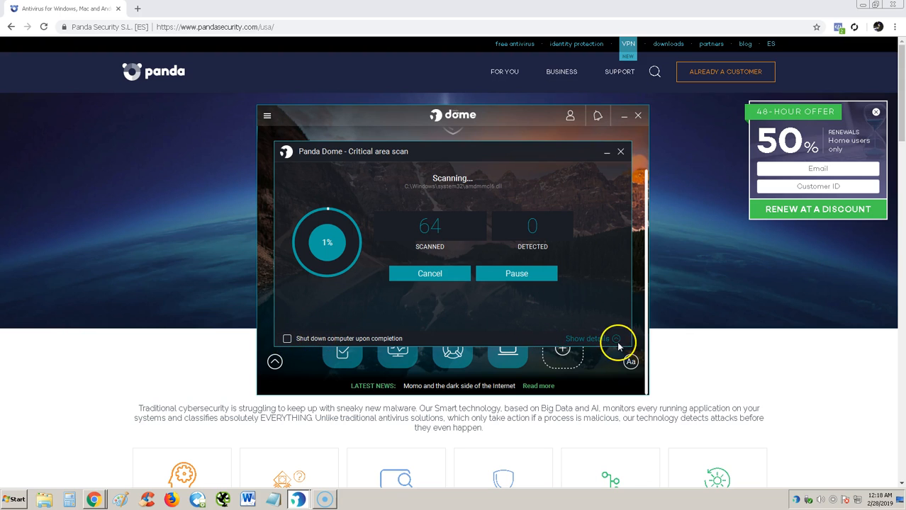
pyautogui.click(588, 338)
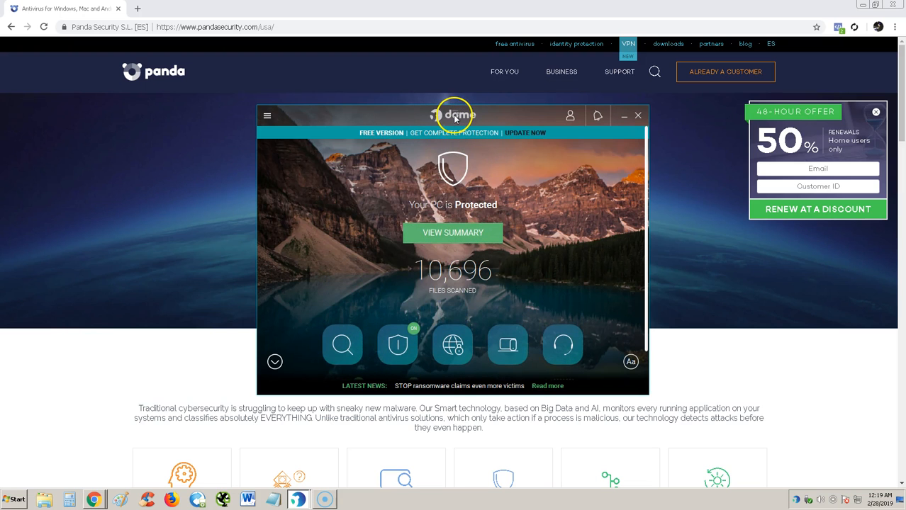
pyautogui.moveTo(470, 144)
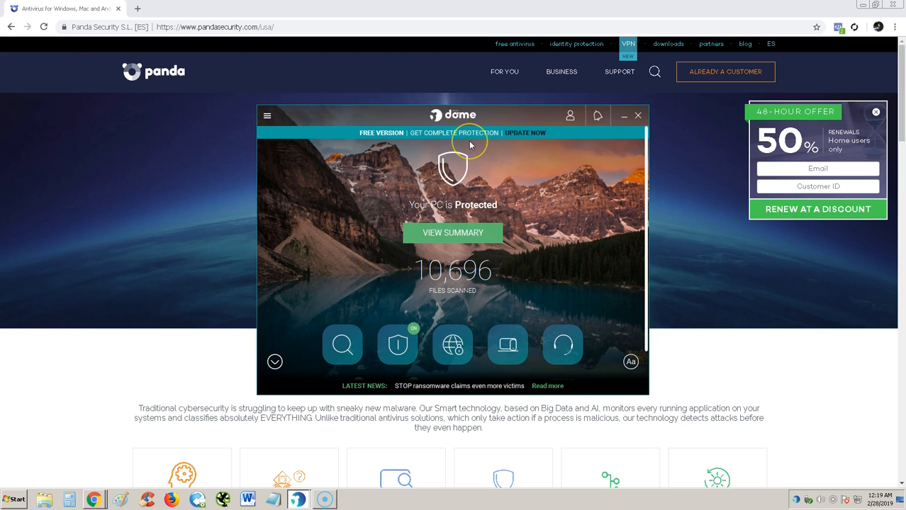
pyautogui.moveTo(375, 184)
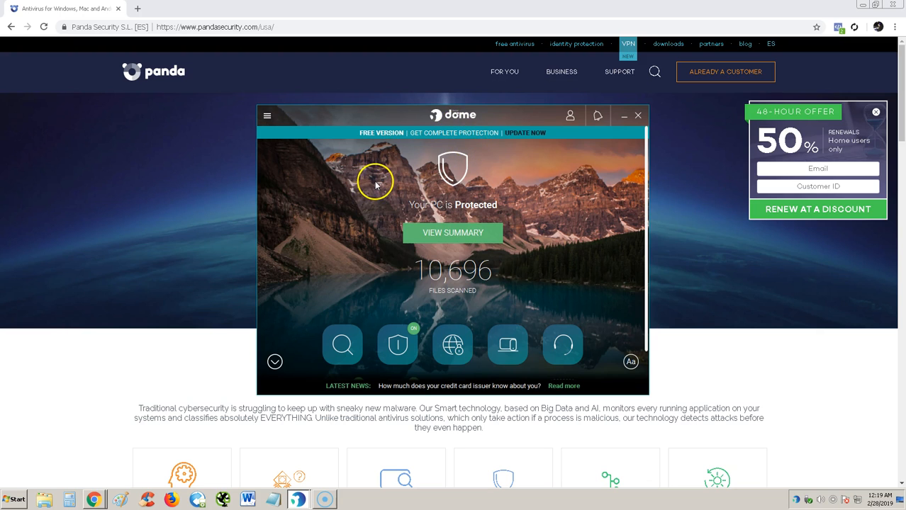
# Return to the dashboard and open the Antivirus section with quarantine and scheduled scans
pyautogui.click(268, 116)
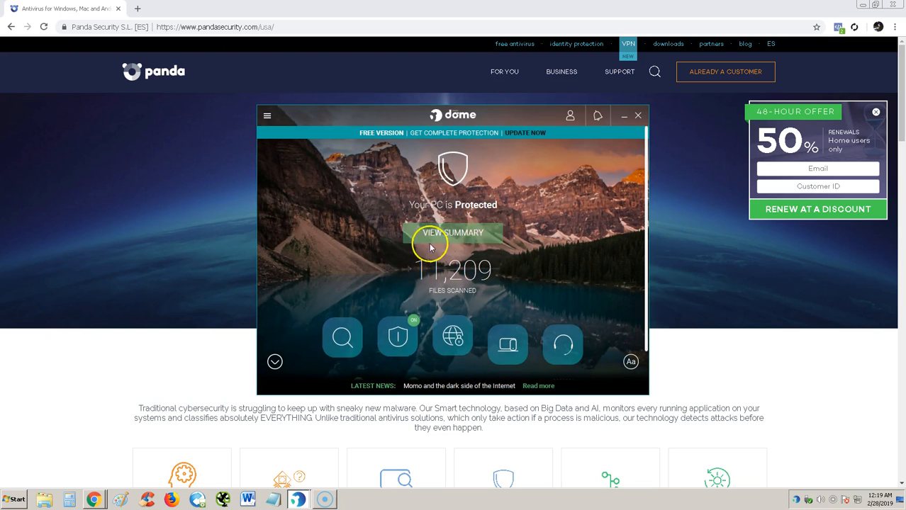
pyautogui.click(275, 362)
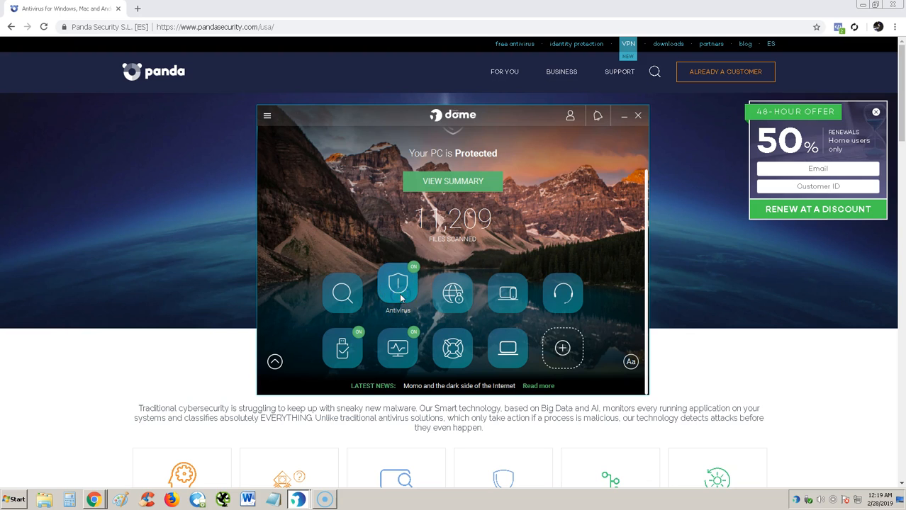
pyautogui.click(397, 287)
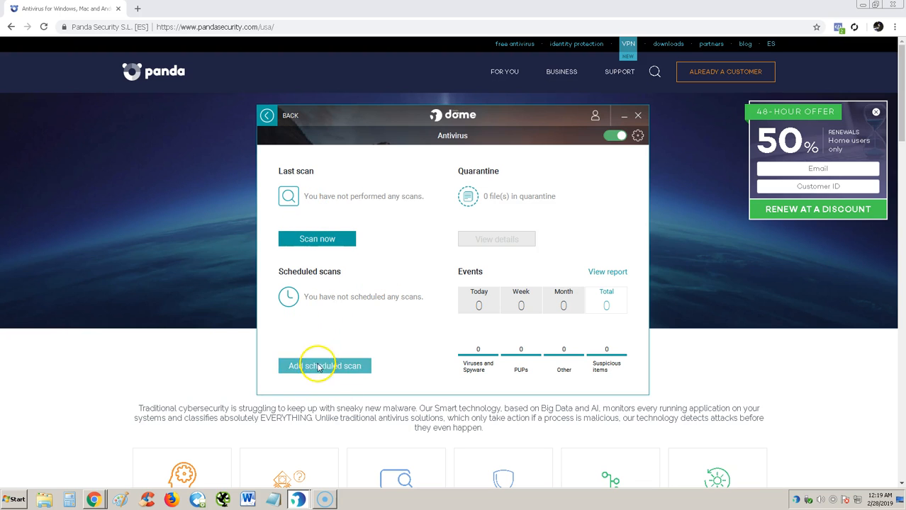
# Create a weekly scheduled scan named 'test' covering the entire PC
pyautogui.click(325, 366)
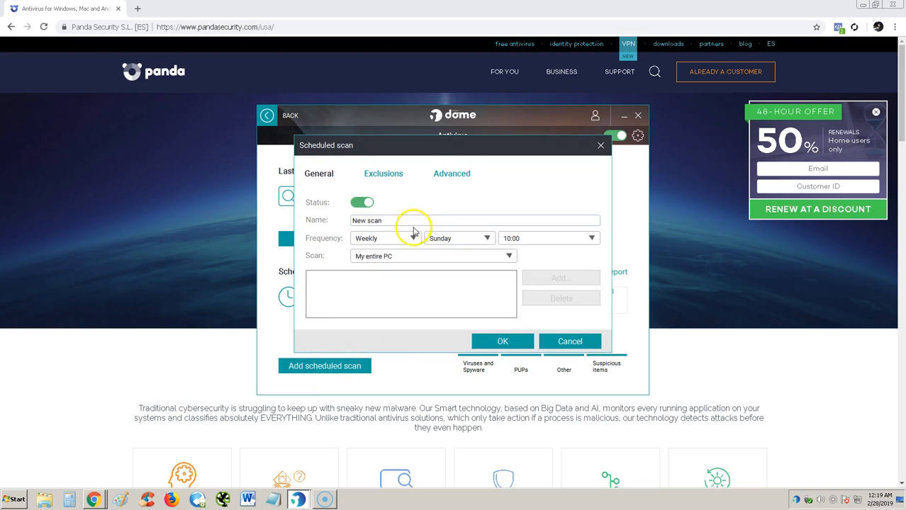
pyautogui.write('test')
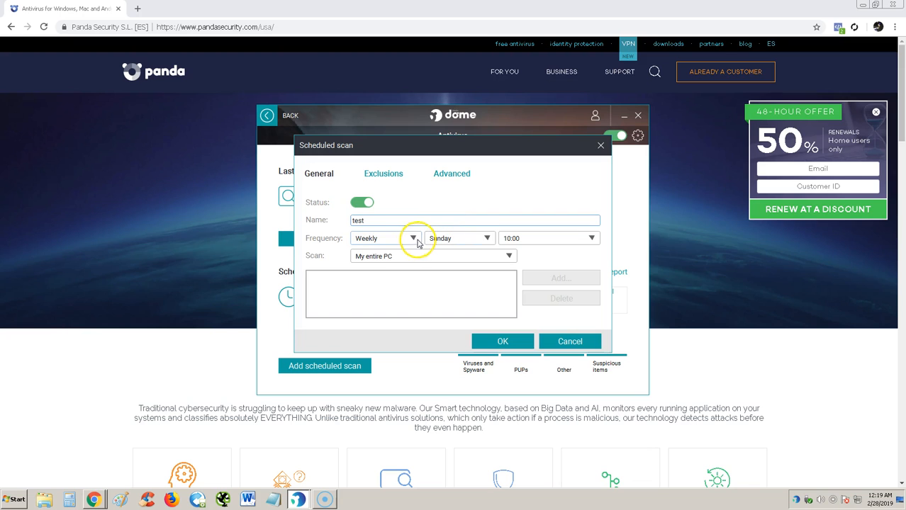
pyautogui.click(591, 238)
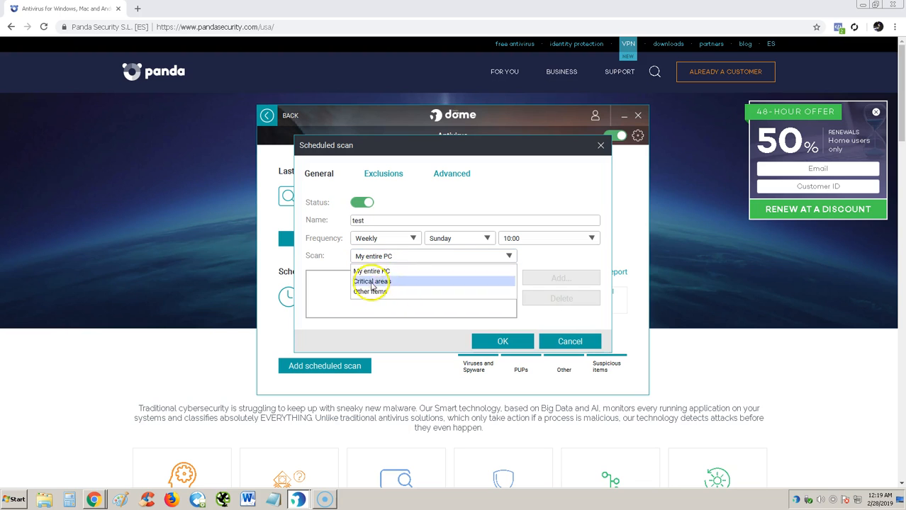
pyautogui.click(503, 341)
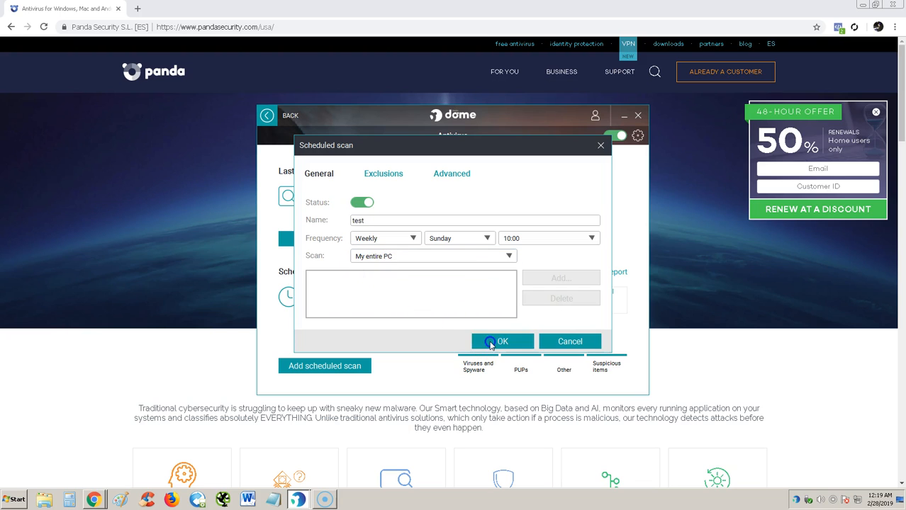
pyautogui.click(502, 341)
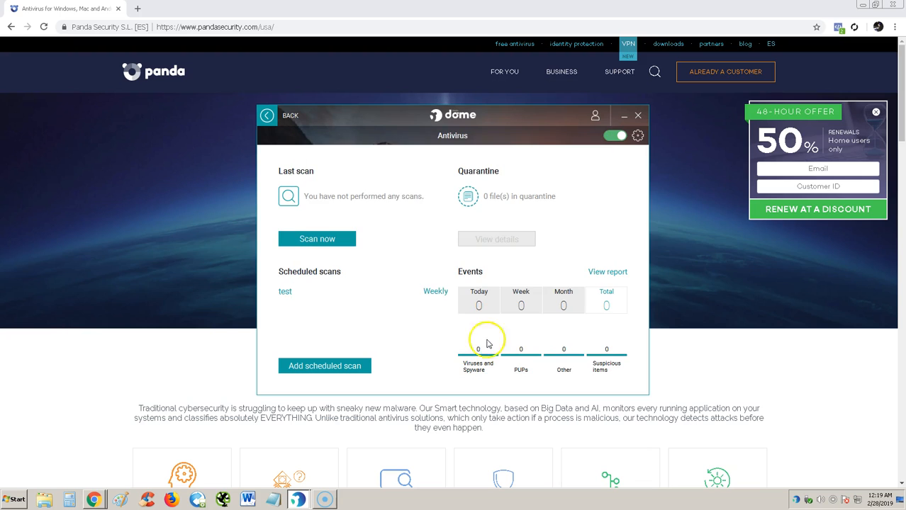
pyautogui.moveTo(418, 317)
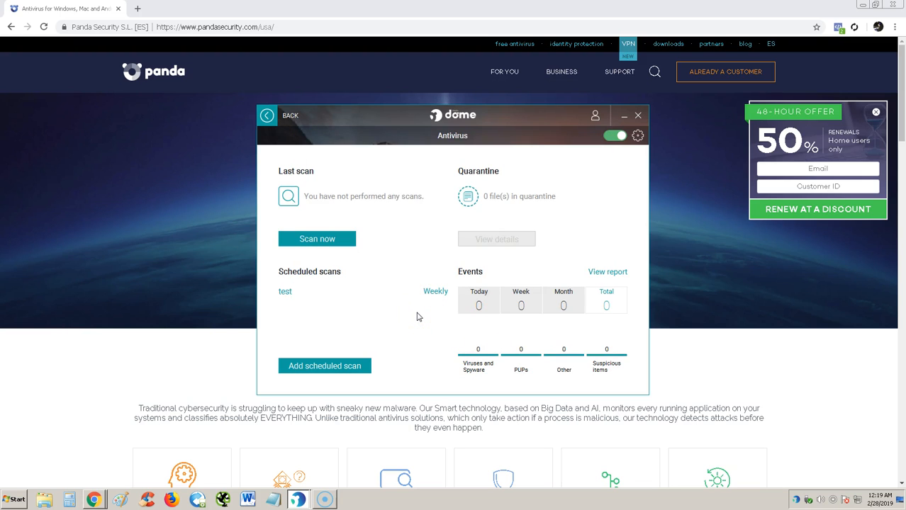
pyautogui.moveTo(434, 318)
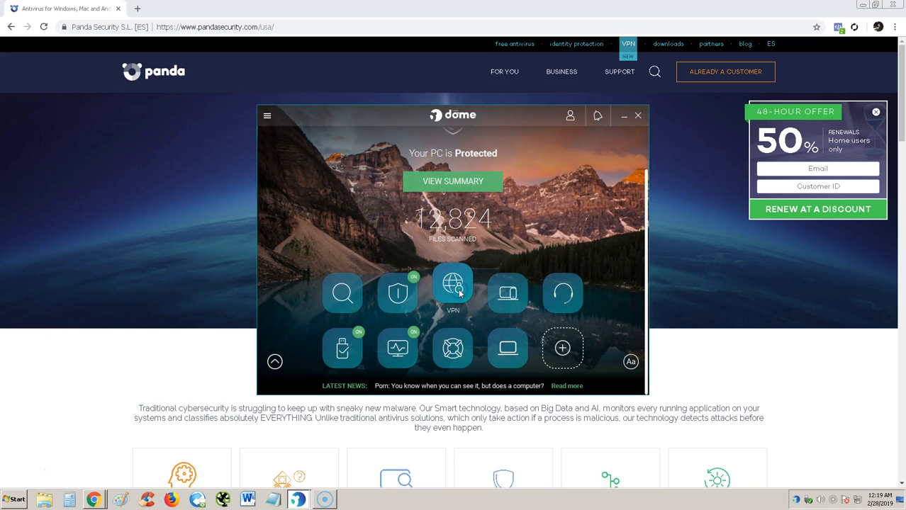
# Open the VPN feature and install it, showing a disconnected 150 MB panel
pyautogui.click(452, 293)
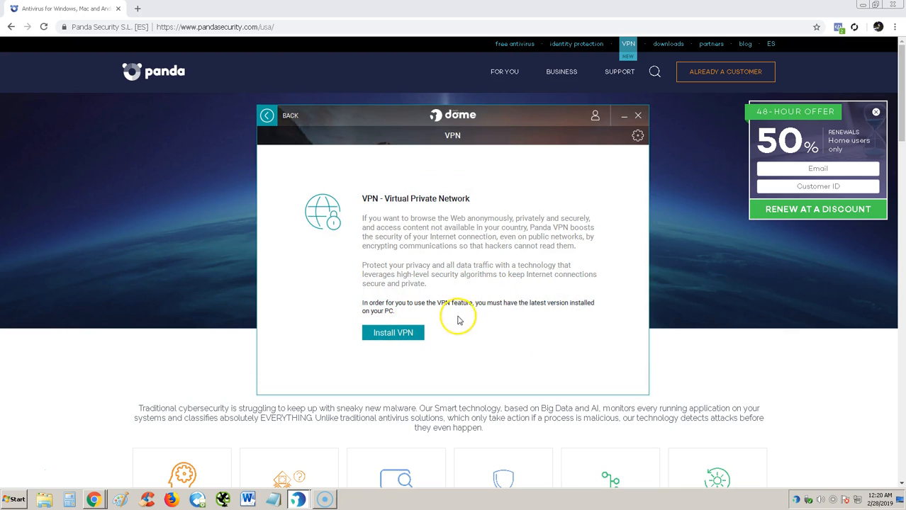
pyautogui.moveTo(574, 307)
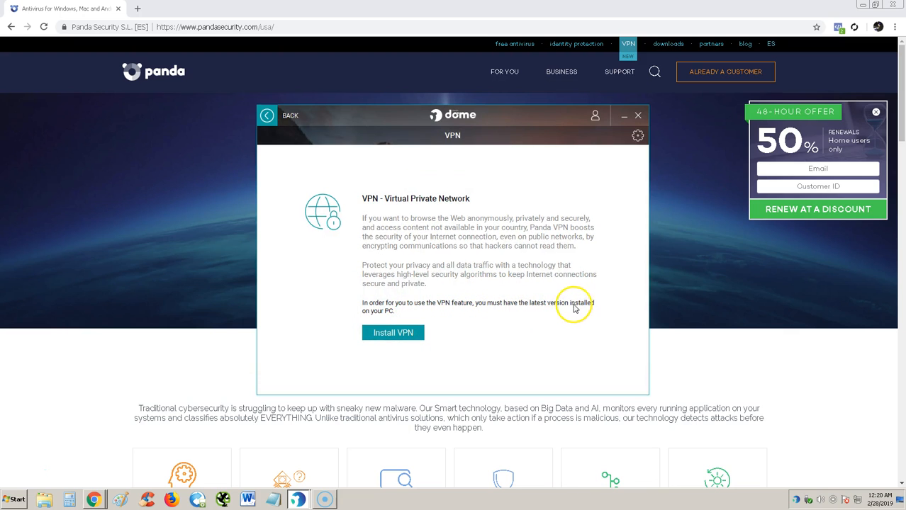
pyautogui.moveTo(393, 332)
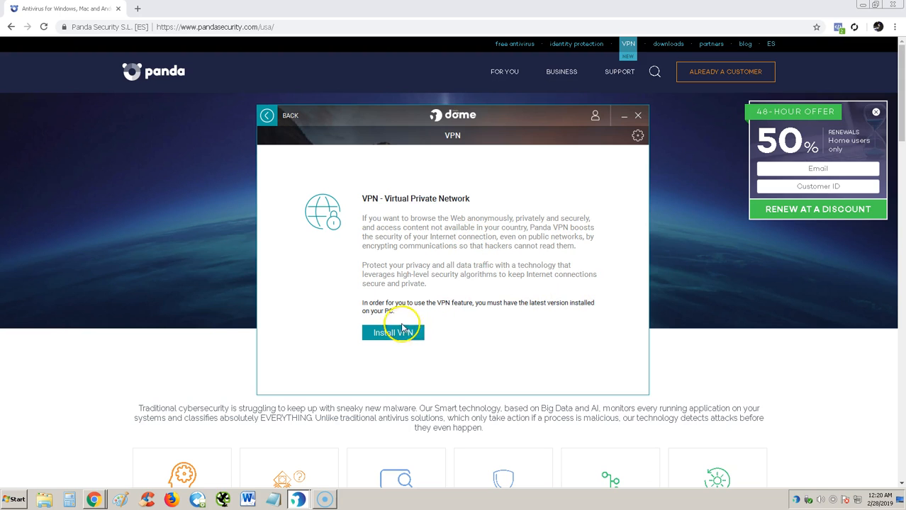
pyautogui.moveTo(485, 275)
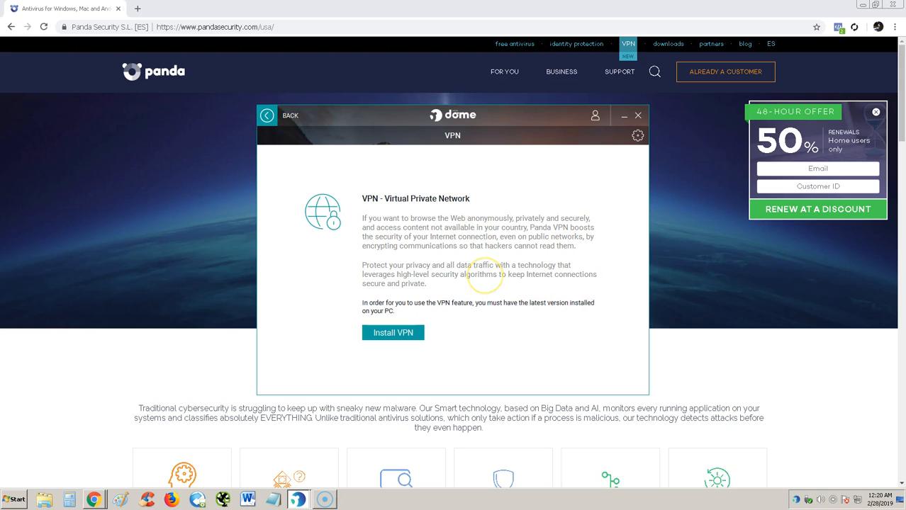
pyautogui.click(392, 332)
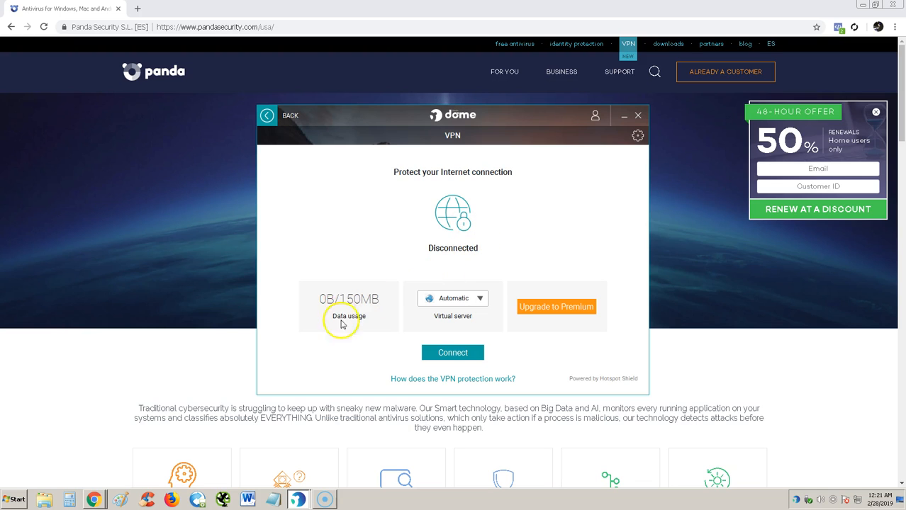
pyautogui.moveTo(358, 310)
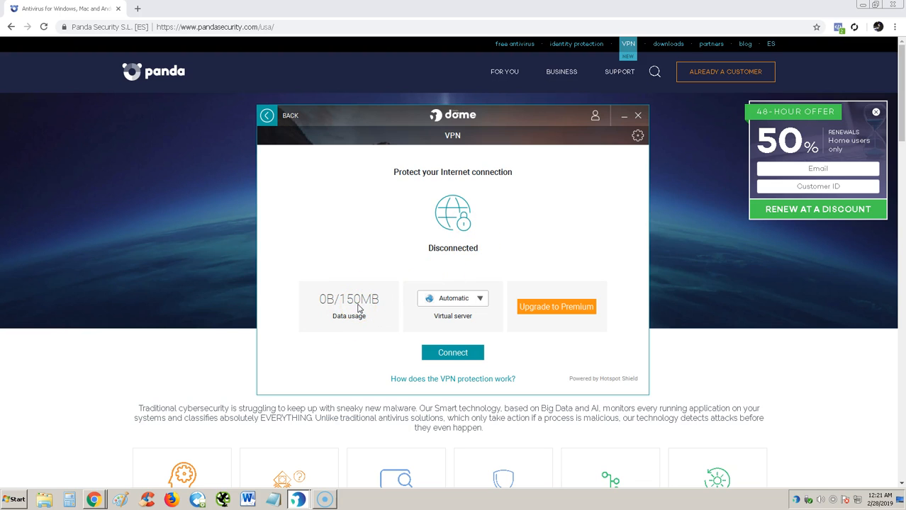
# Connect the VPN through the U.S.A. server after Germany proves unavailable, then open a new tab
pyautogui.click(453, 297)
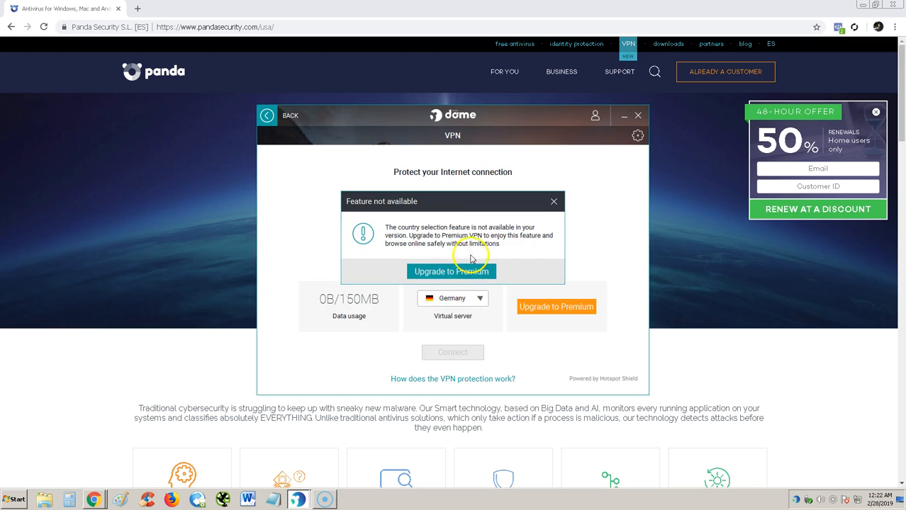
pyautogui.click(554, 202)
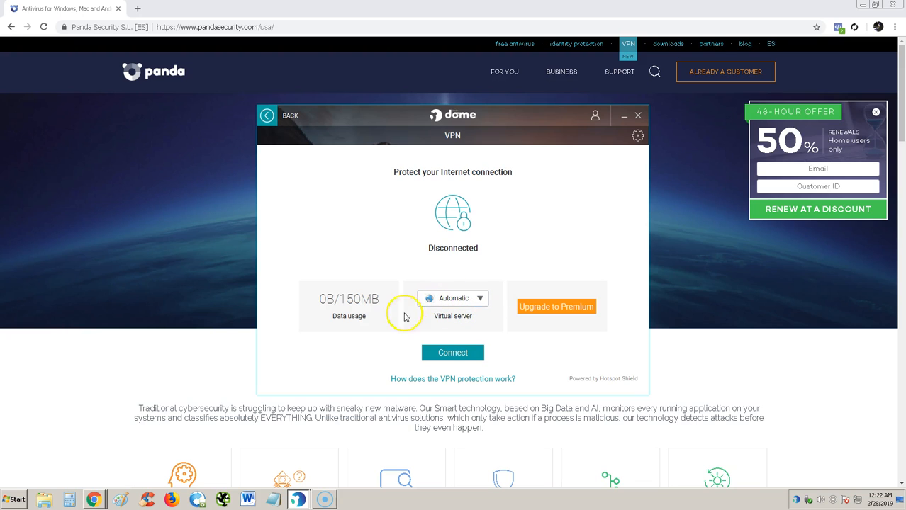
pyautogui.moveTo(352, 306)
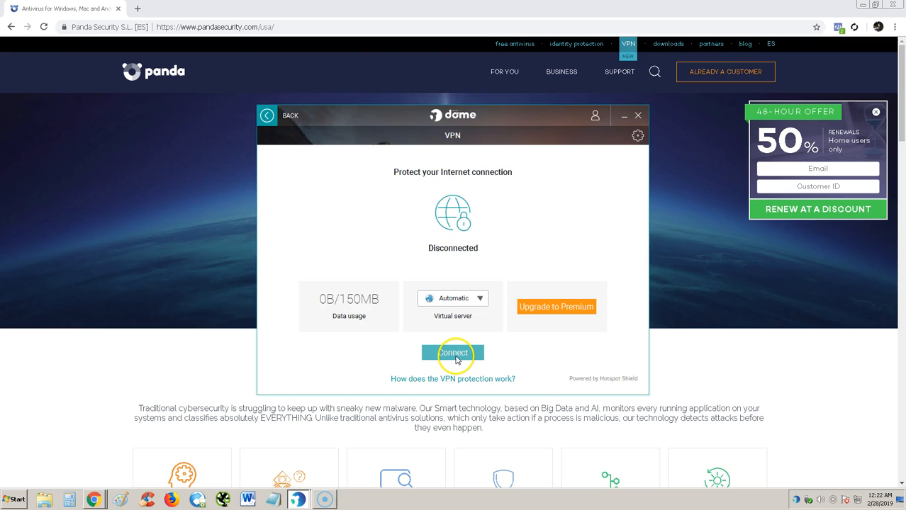
pyautogui.click(453, 352)
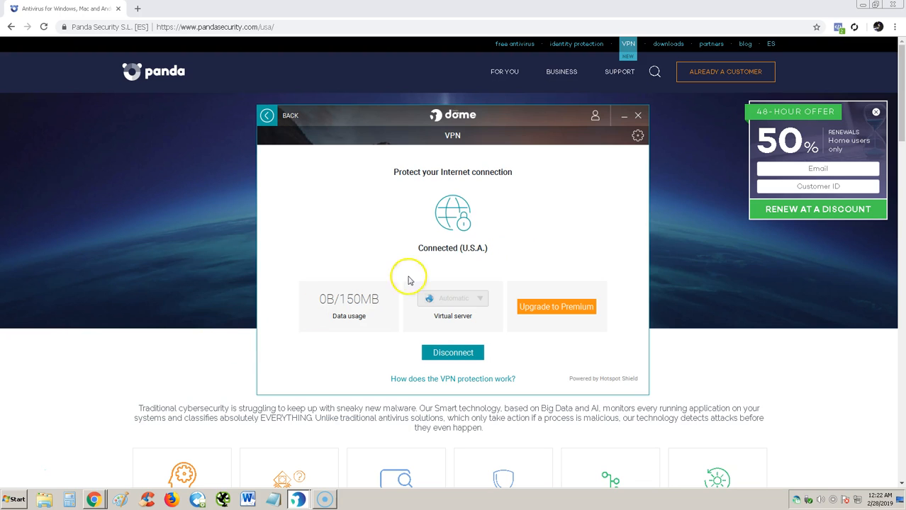
pyautogui.moveTo(508, 239)
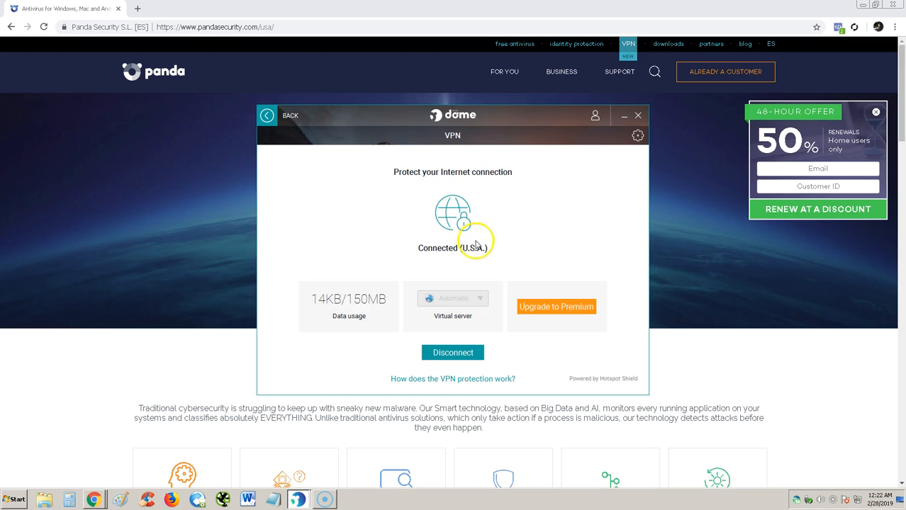
pyautogui.click(259, 9)
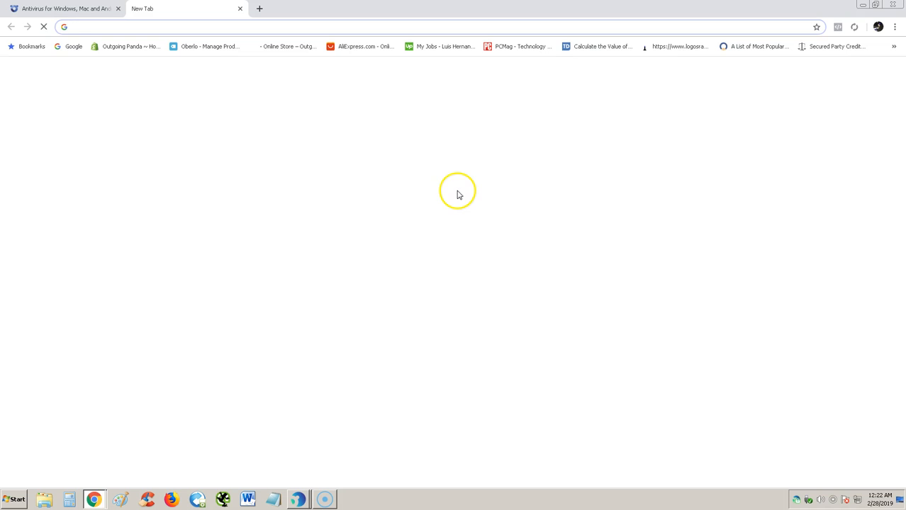
# Search Google for 'what is my ip' and open the What Is My IP Address result
pyautogui.write('what is my ip address')
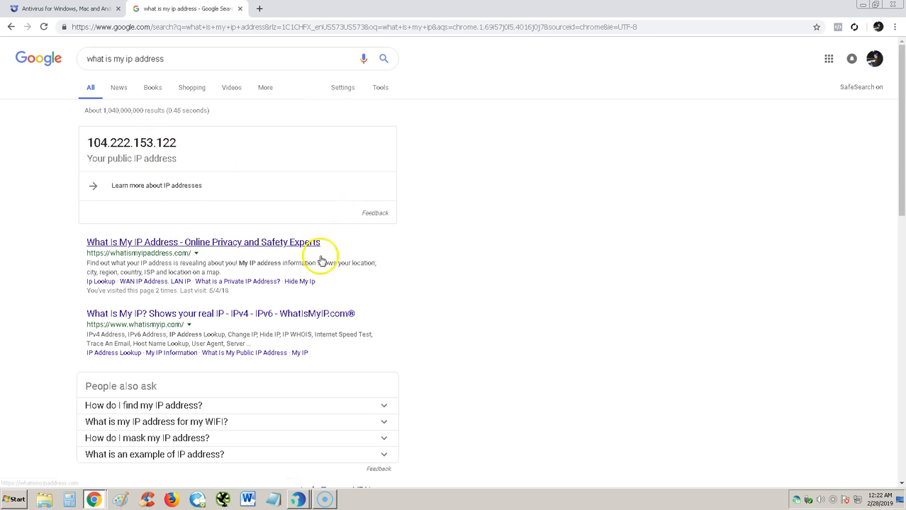
pyautogui.click(201, 242)
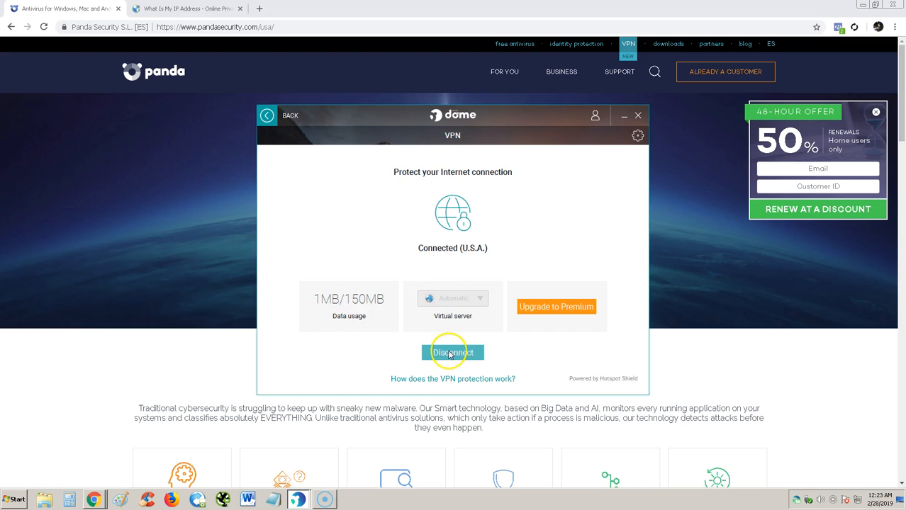
# Disconnect the VPN and go back to the main dashboard
pyautogui.click(453, 353)
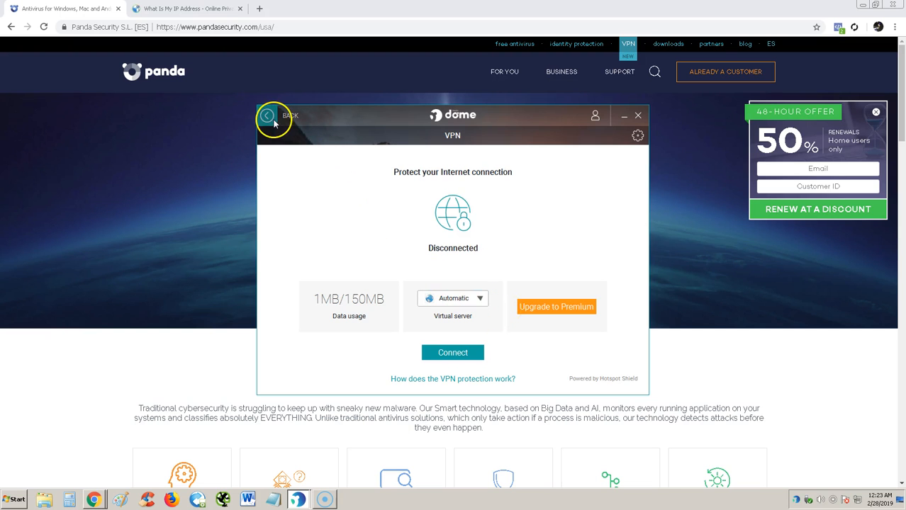
pyautogui.click(268, 116)
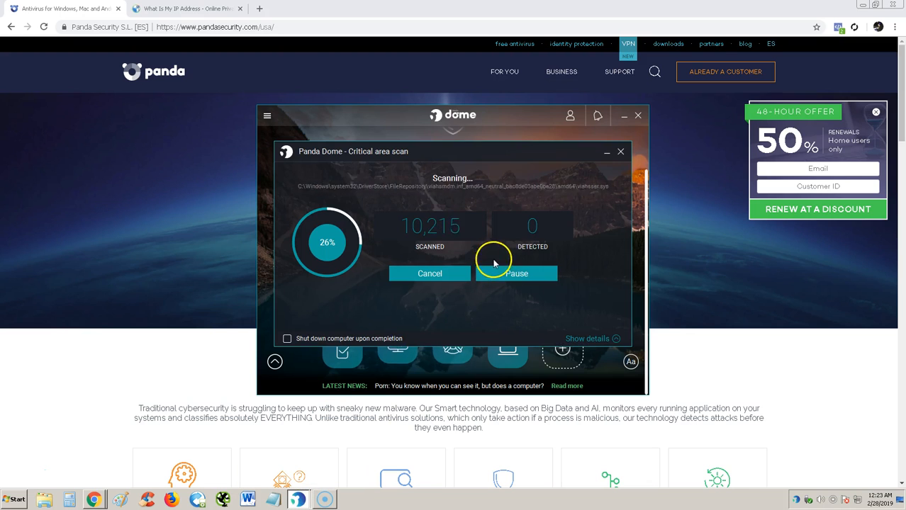
pyautogui.moveTo(518, 201)
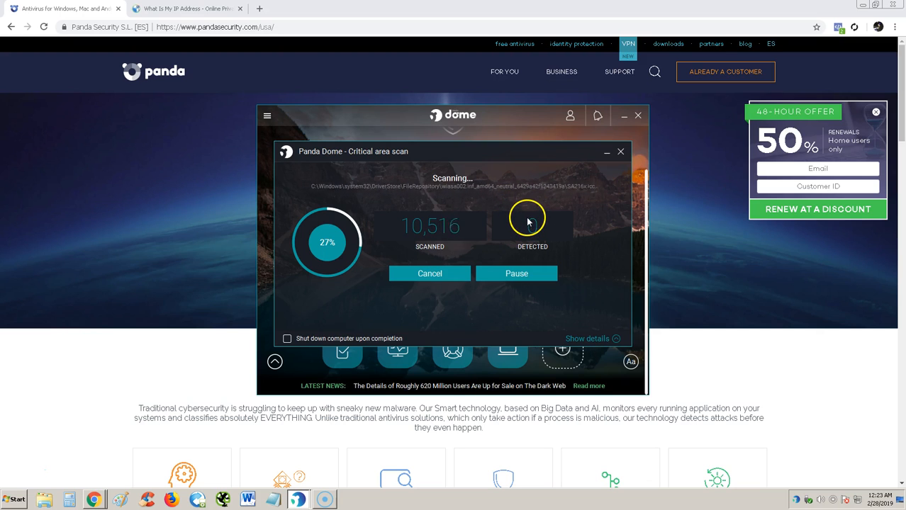
pyautogui.moveTo(531, 220)
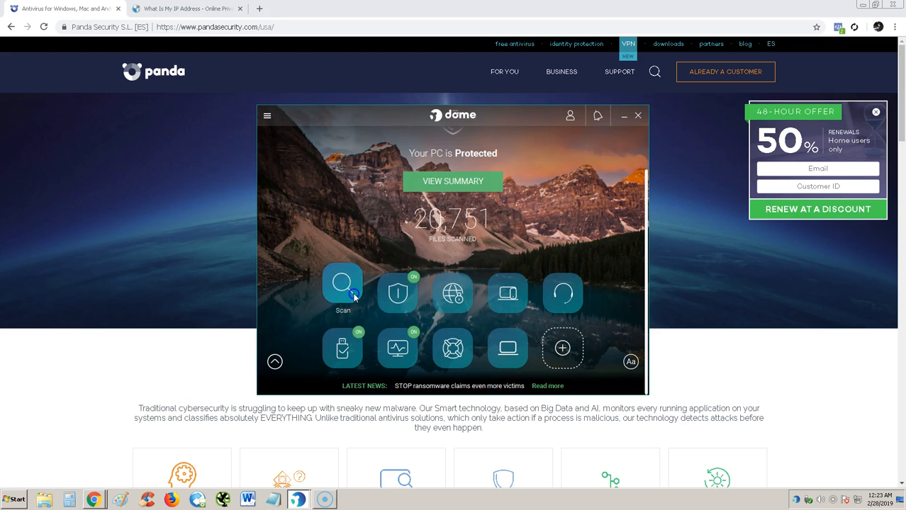
pyautogui.moveTo(523, 244)
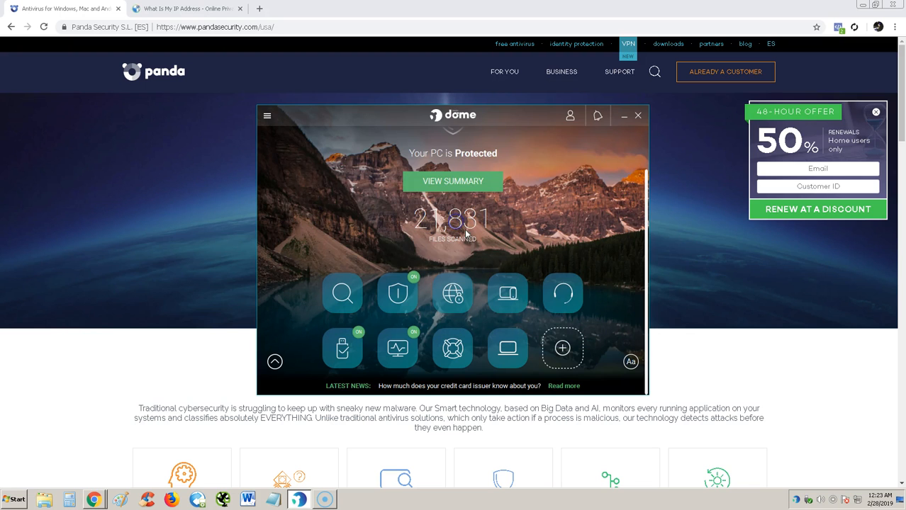
# Start a full scan in the background, cancel a custom scan attempt, and close the Scan window
pyautogui.click(342, 293)
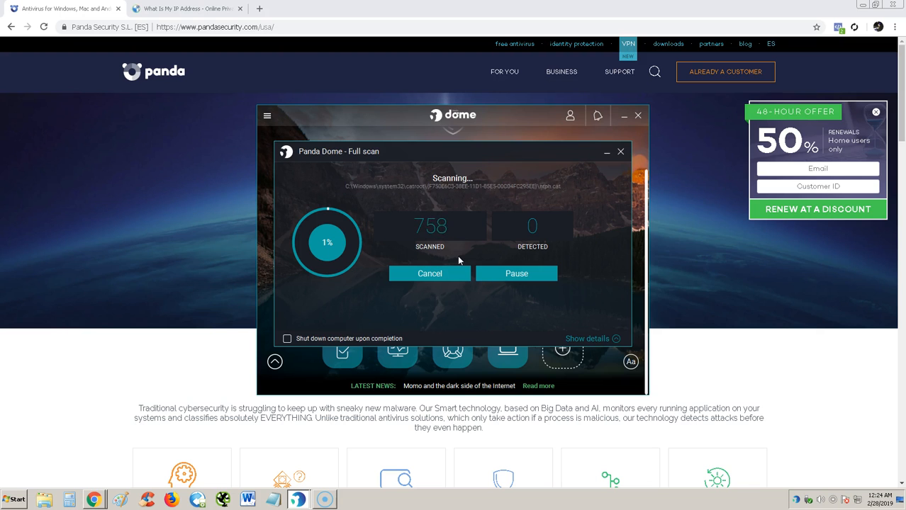
pyautogui.click(429, 273)
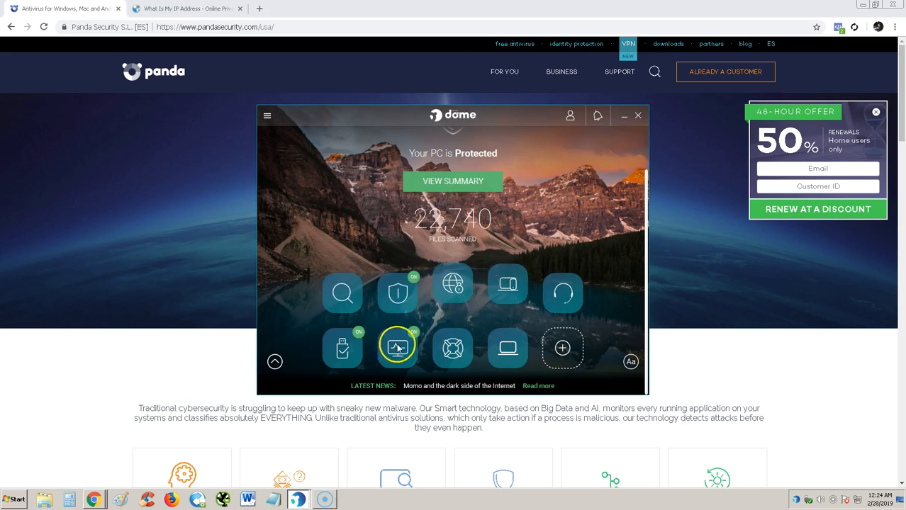
pyautogui.click(397, 347)
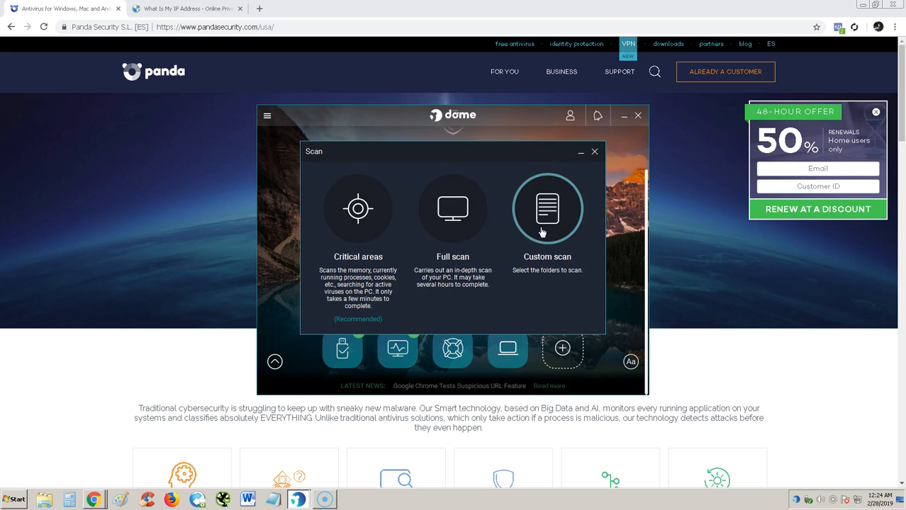
pyautogui.click(547, 208)
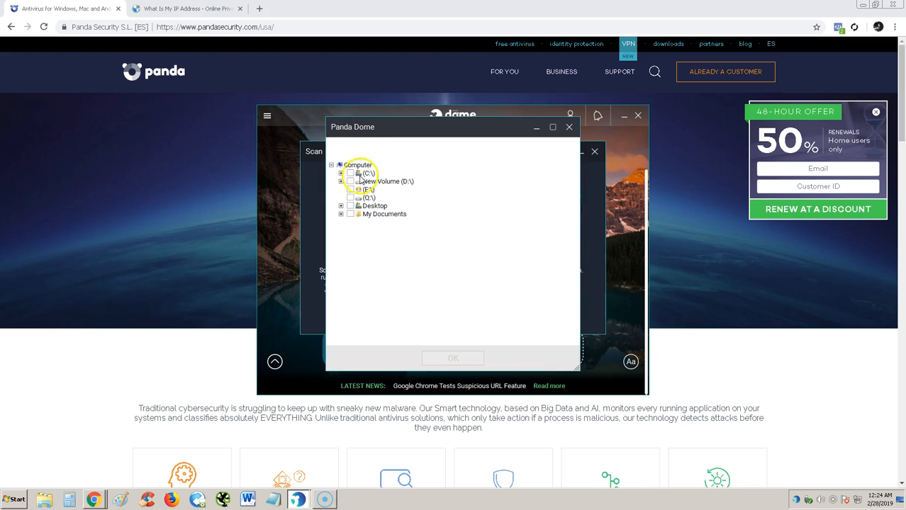
pyautogui.moveTo(578, 121)
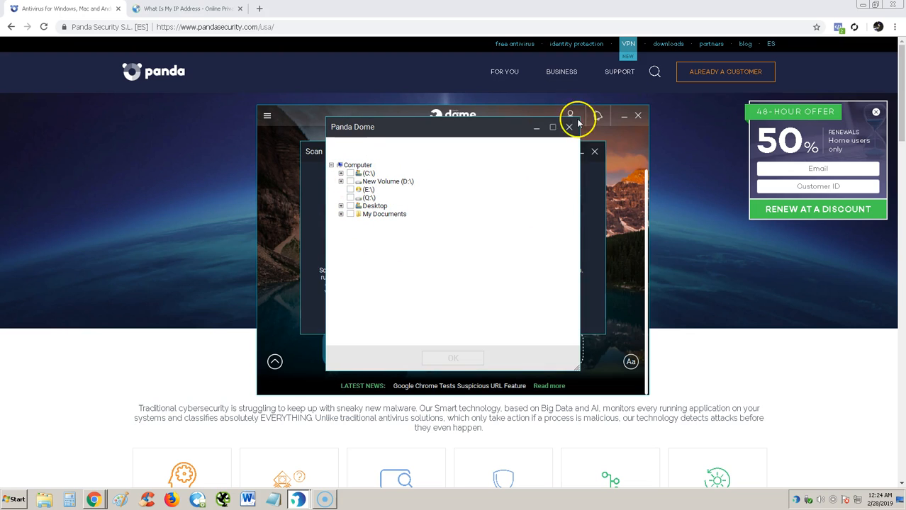
pyautogui.click(569, 127)
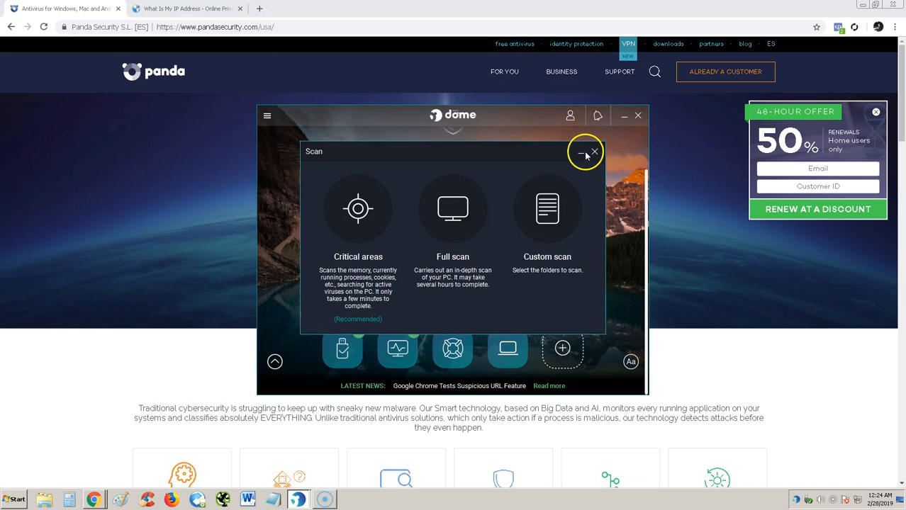
pyautogui.click(581, 152)
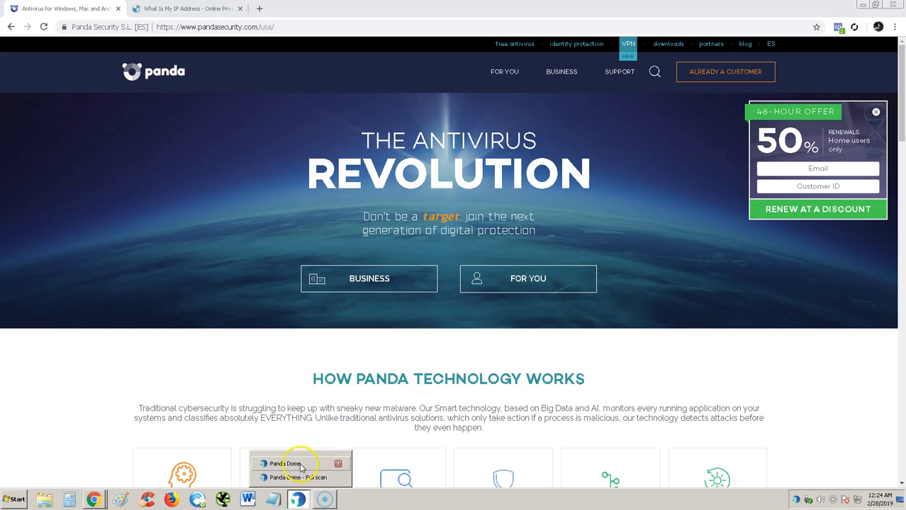
pyautogui.click(298, 464)
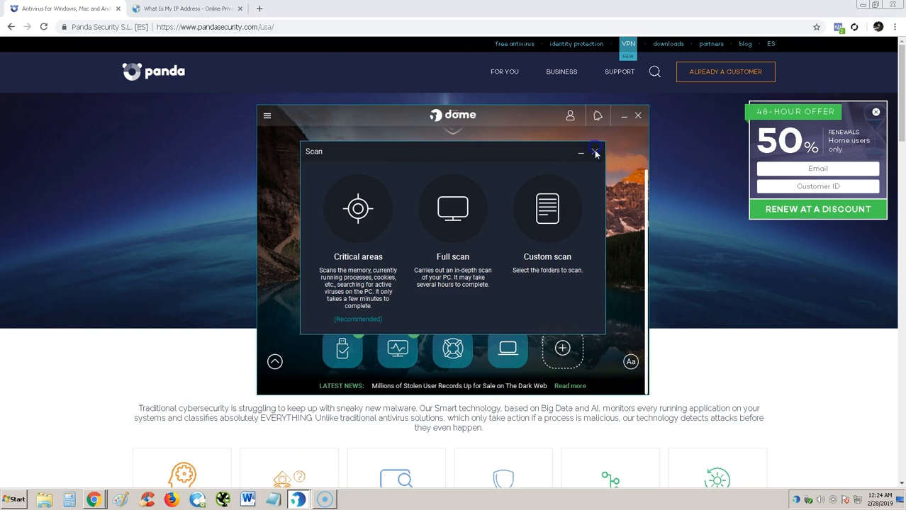
pyautogui.click(595, 153)
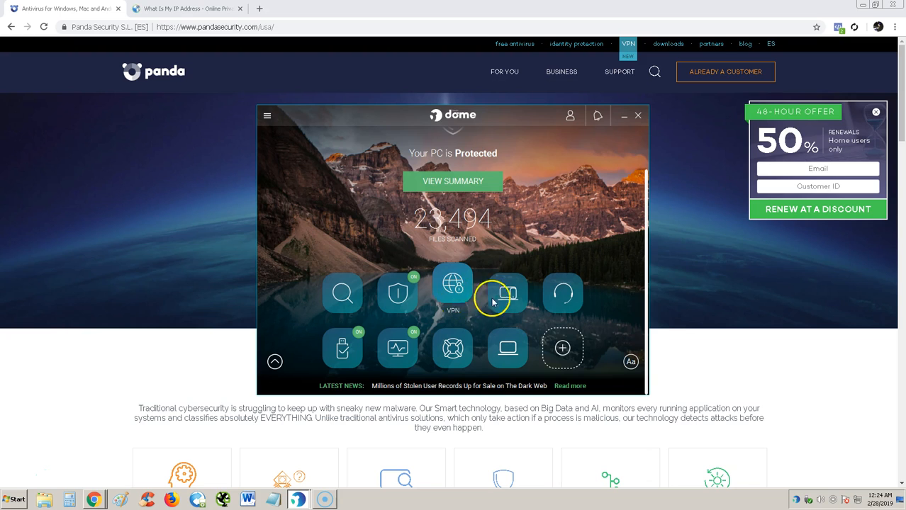
# Open My devices and request protection for other devices, reaching the Mac/Android/iOS download page
pyautogui.click(508, 292)
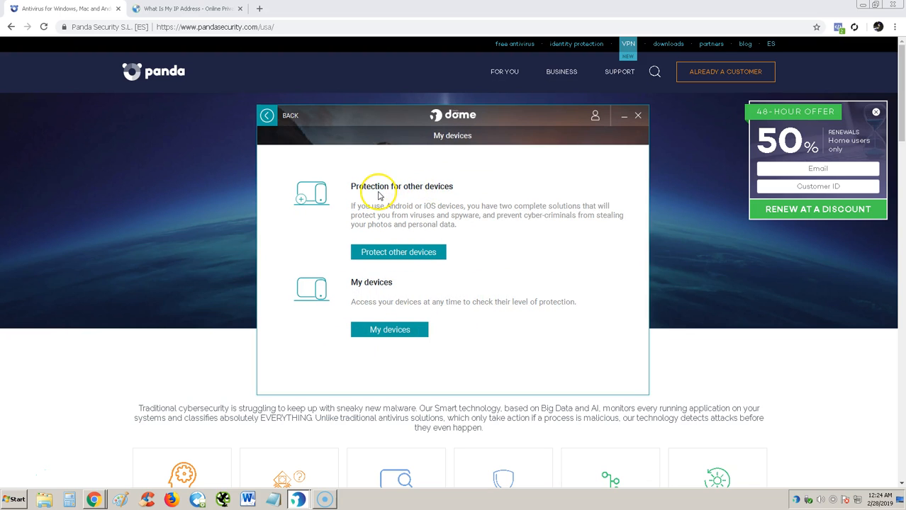
pyautogui.moveTo(400, 325)
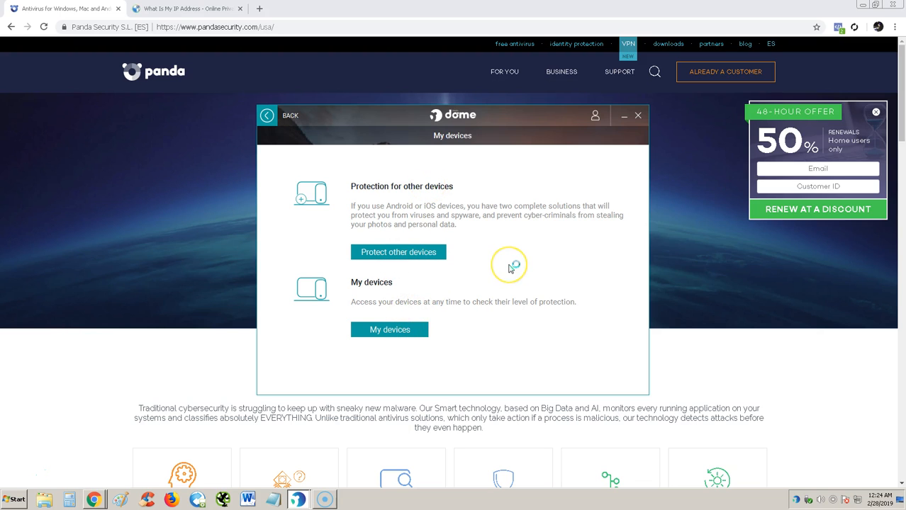
pyautogui.click(399, 252)
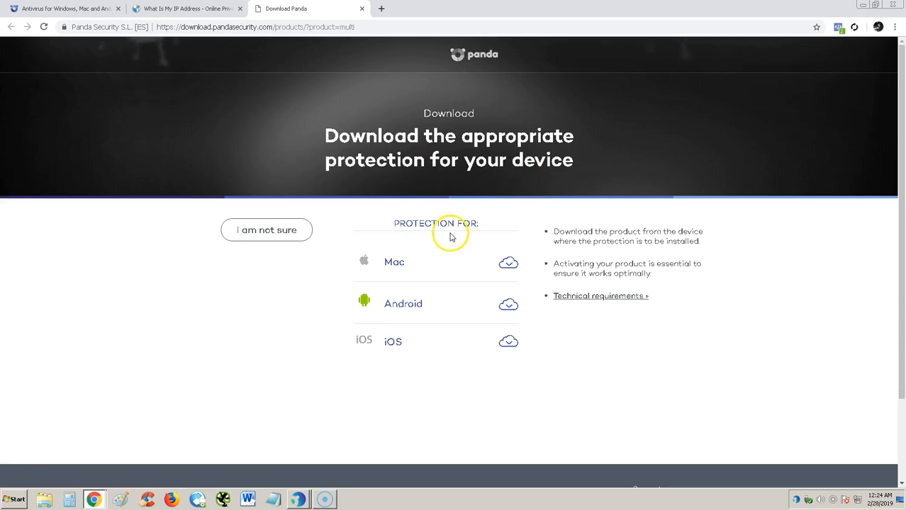
pyautogui.moveTo(454, 277)
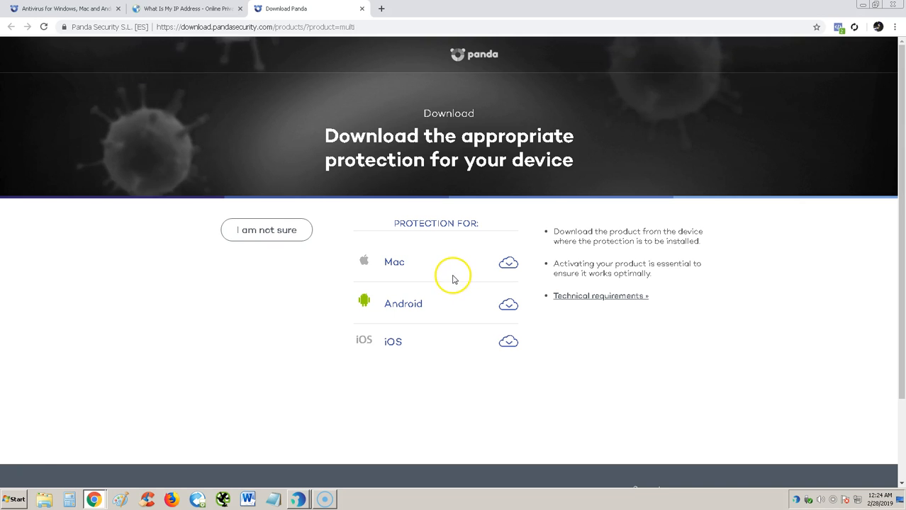
# Switch to the IP lookup tab, close the CyberGhost offer, and restore Panda Dome
pyautogui.click(186, 9)
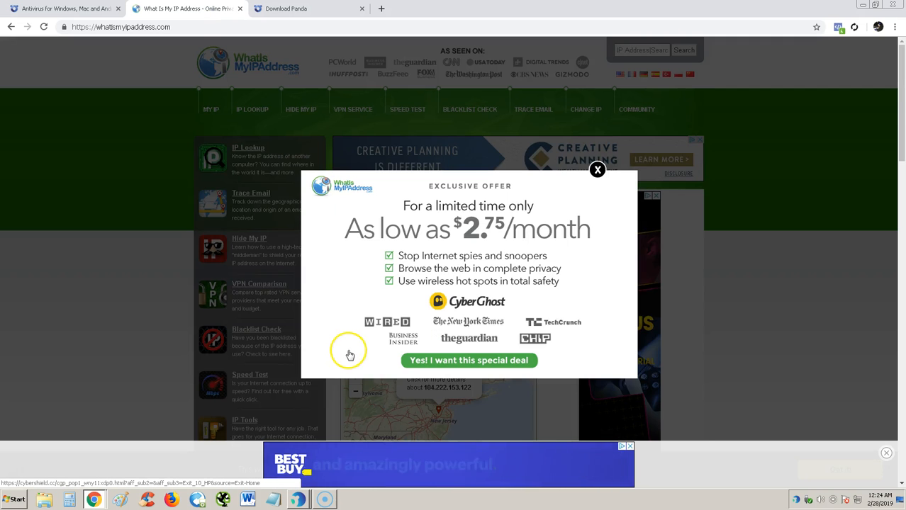
pyautogui.click(596, 170)
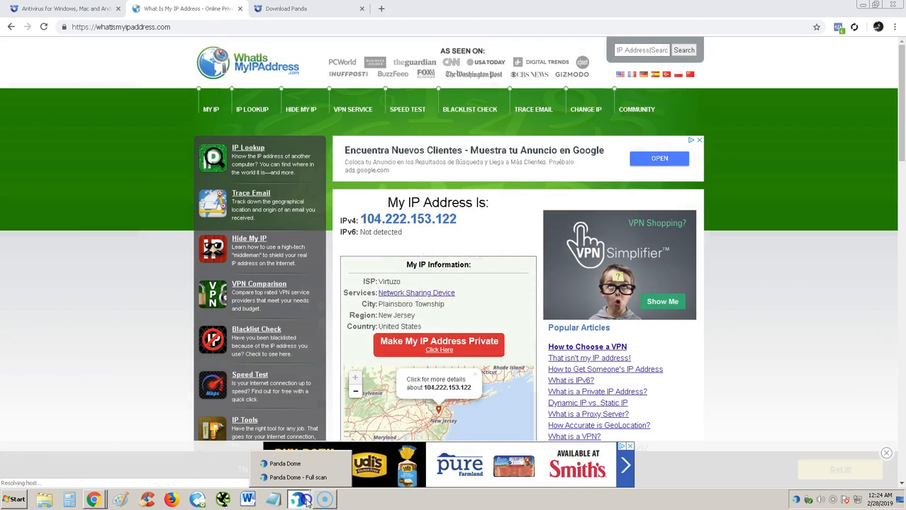
pyautogui.click(298, 500)
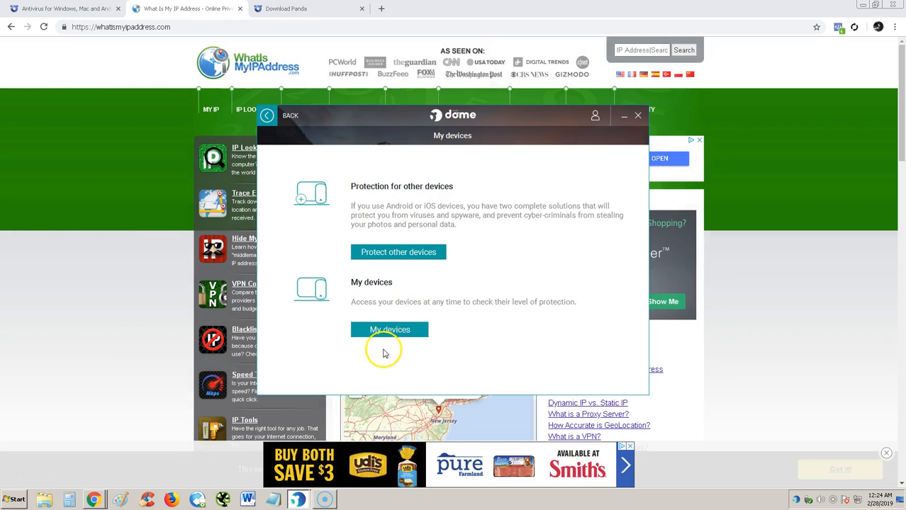
# Visit the online MyDevices login page and the Support tile, then go back home
pyautogui.click(390, 330)
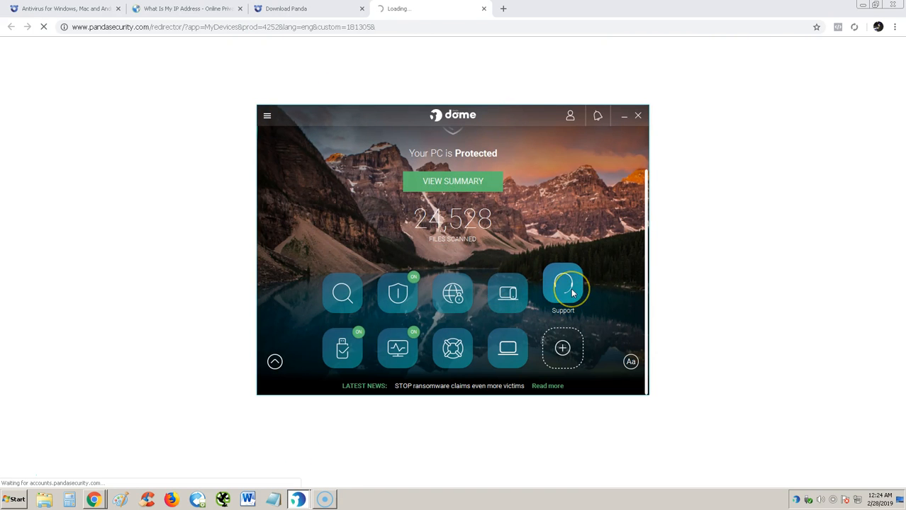
pyautogui.click(562, 293)
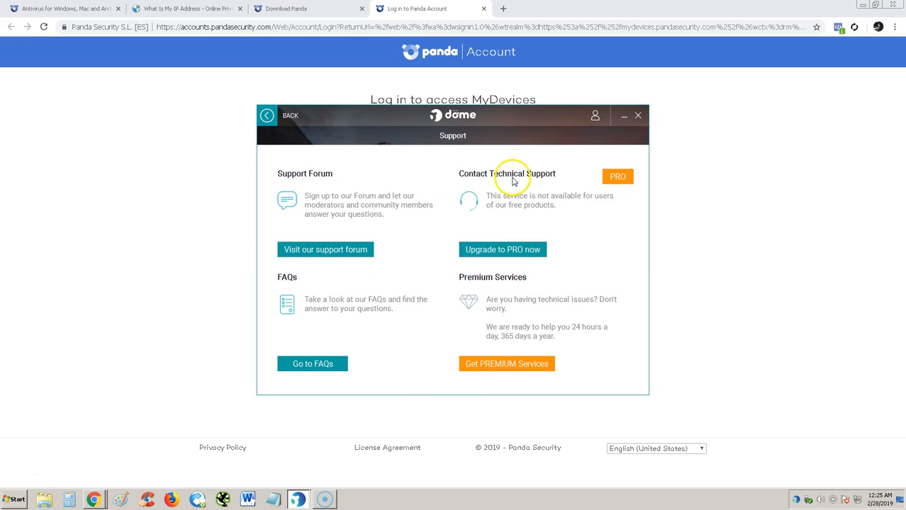
pyautogui.moveTo(502, 250)
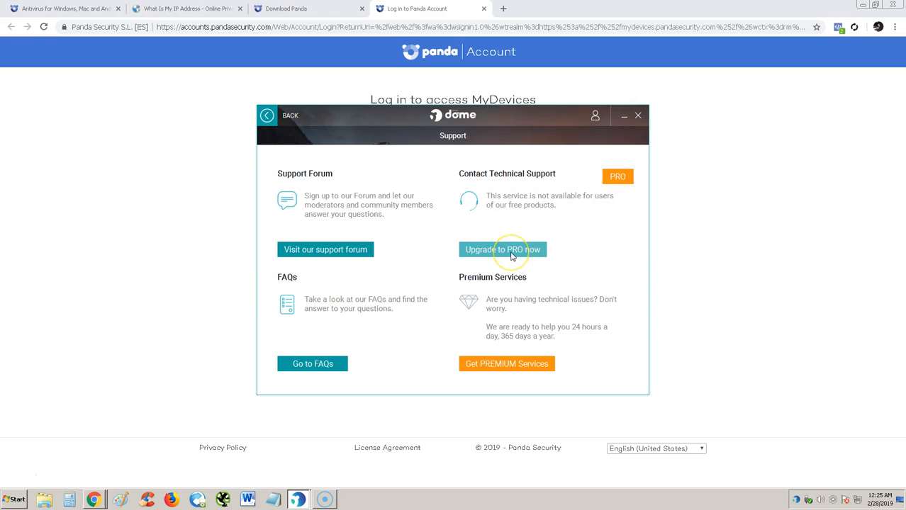
pyautogui.moveTo(269, 185)
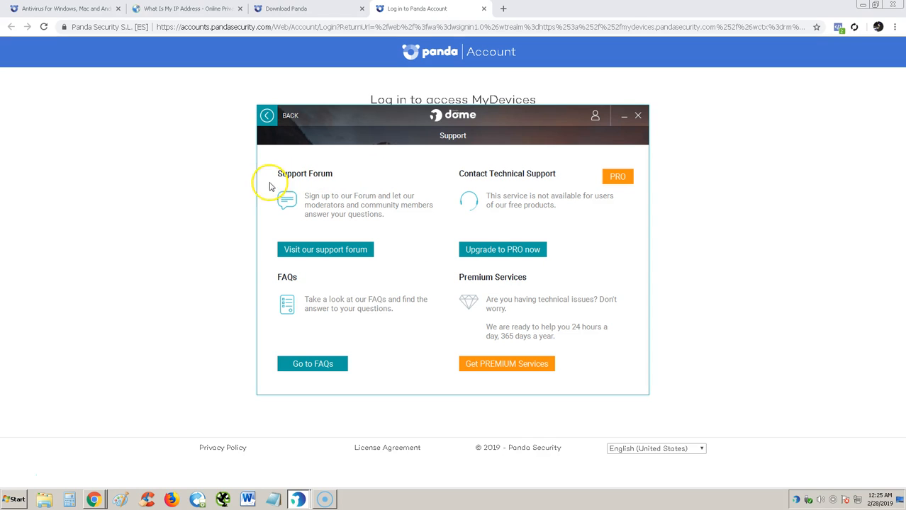
pyautogui.moveTo(341, 178)
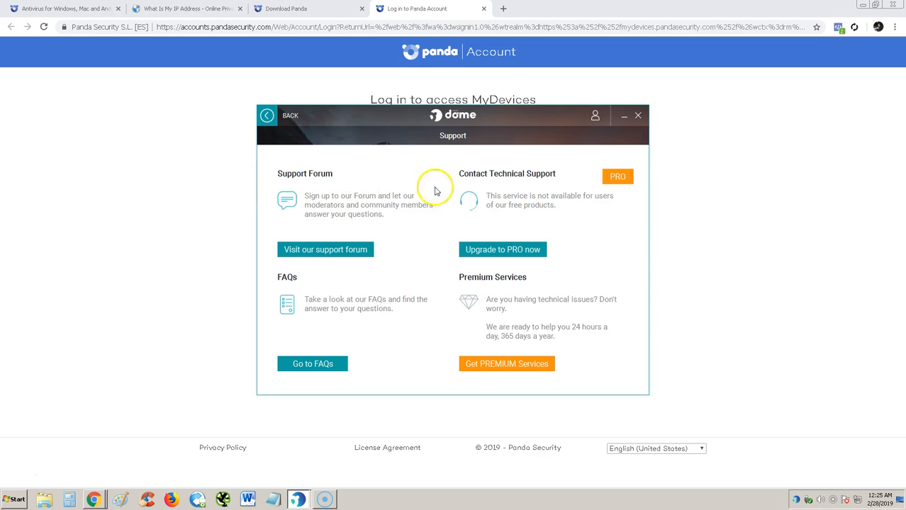
pyautogui.moveTo(536, 185)
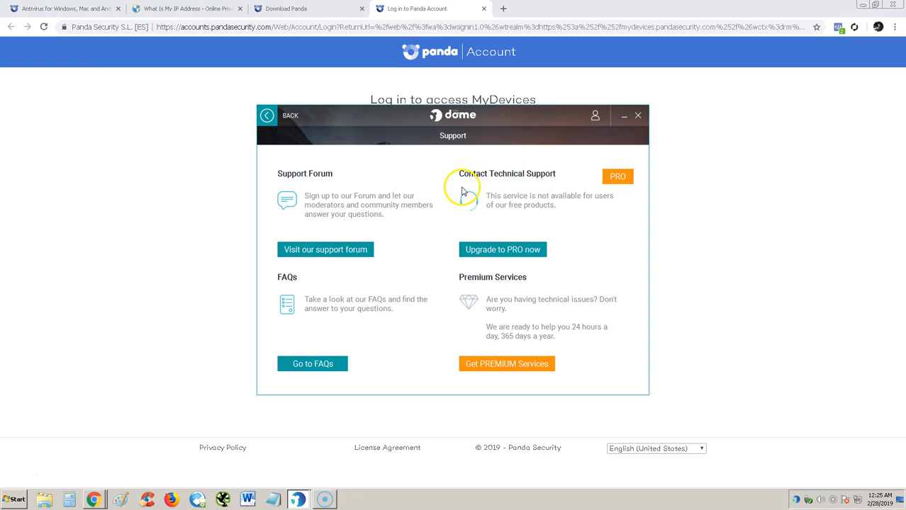
pyautogui.moveTo(344, 158)
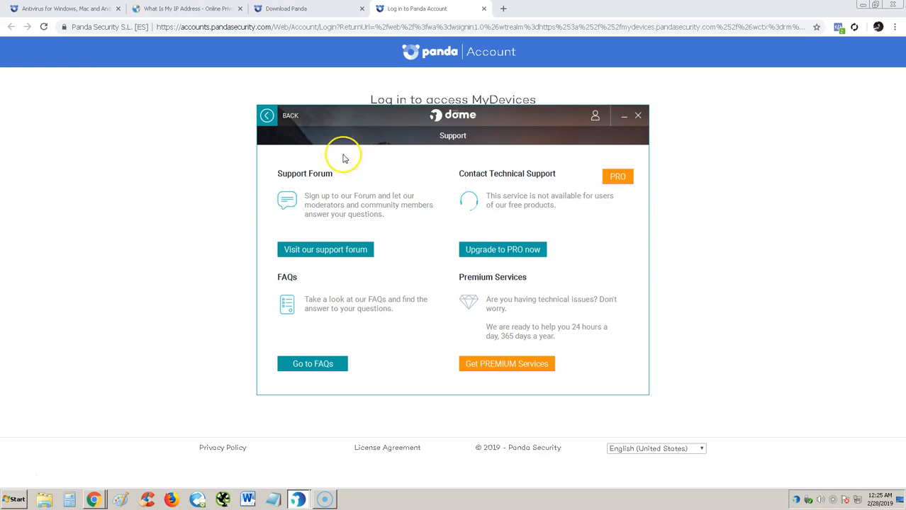
pyautogui.click(267, 116)
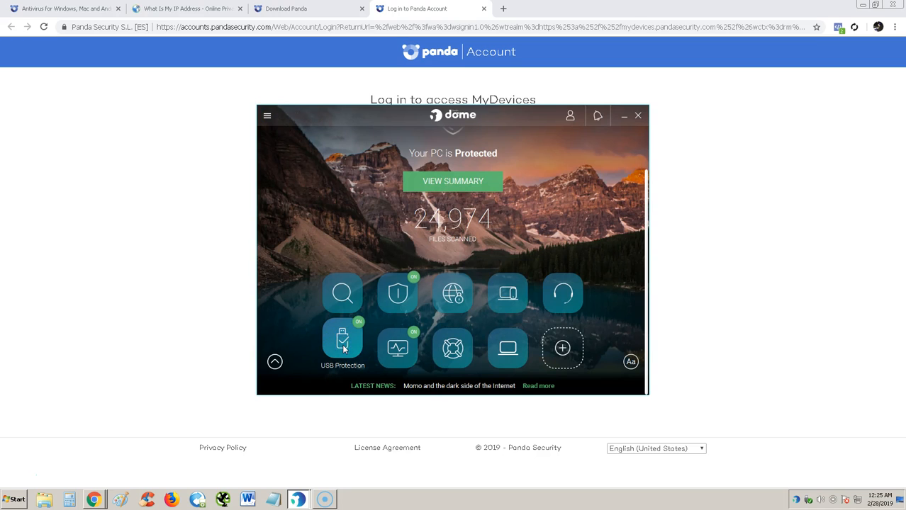
# In USB Protection, switch on 'Automatically vaccinate every USB drive inserted into the PC'
pyautogui.click(342, 339)
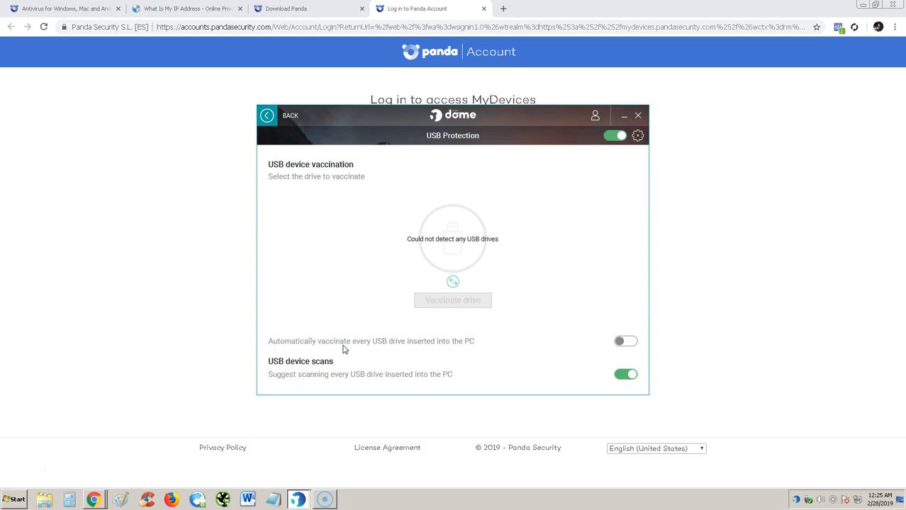
pyautogui.moveTo(486, 346)
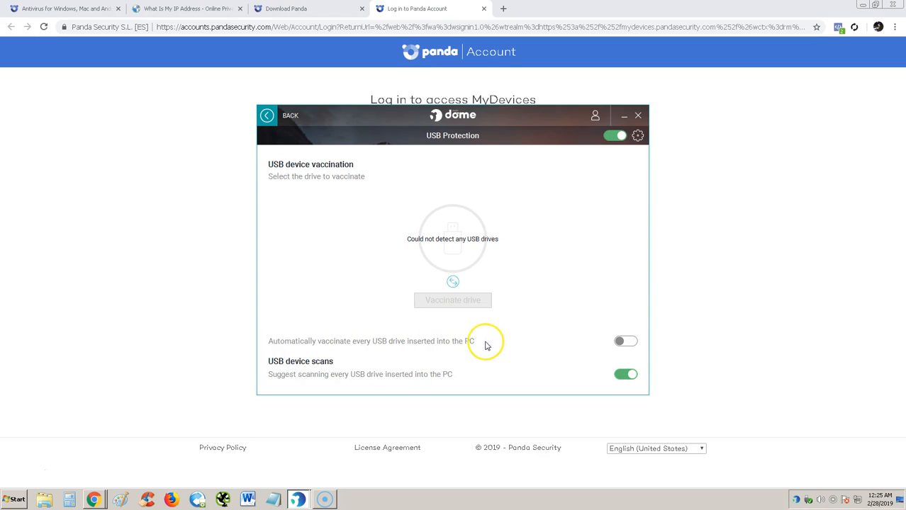
pyautogui.moveTo(486, 345)
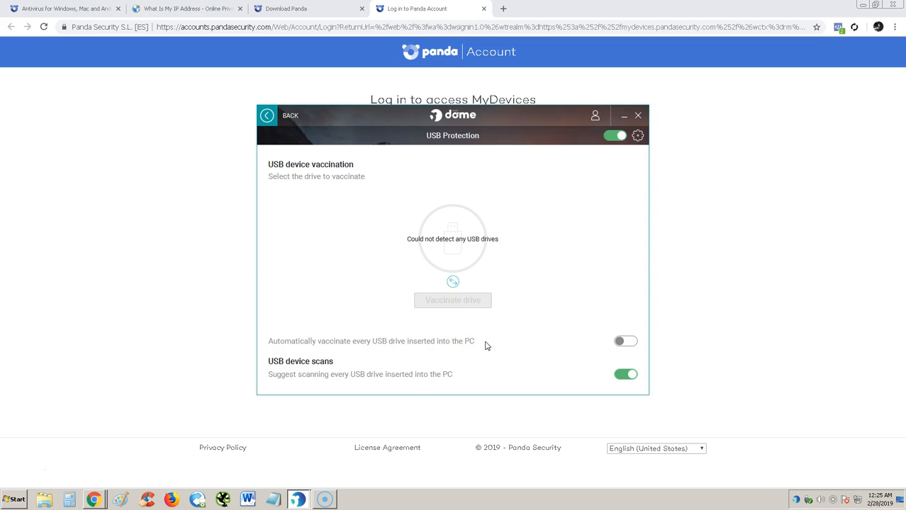
pyautogui.moveTo(301, 349)
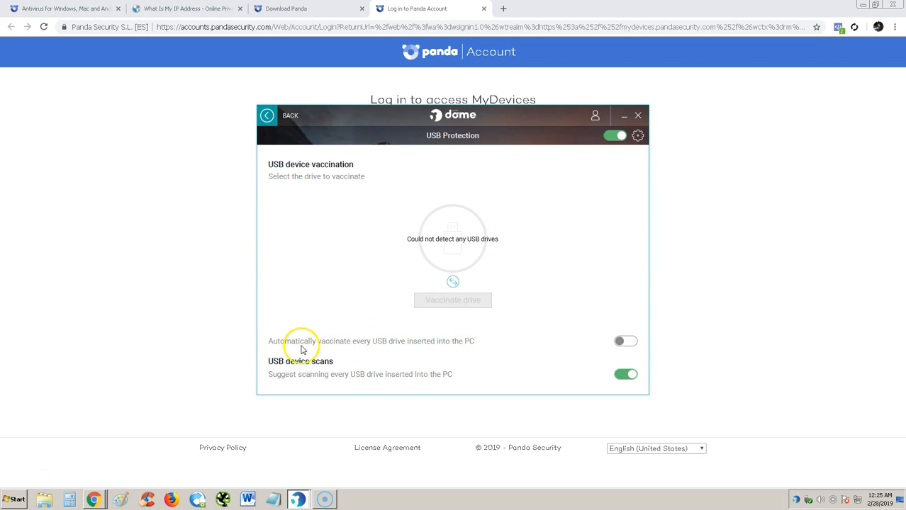
pyautogui.moveTo(348, 349)
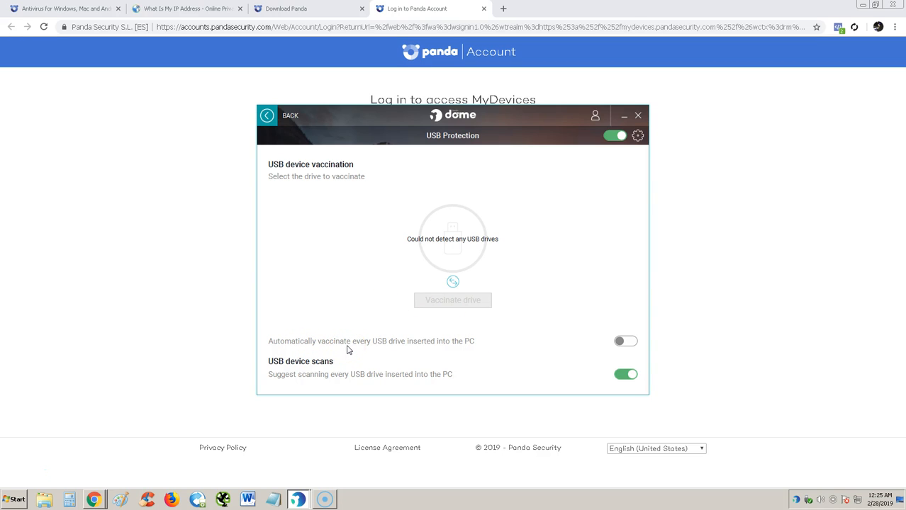
pyautogui.moveTo(424, 354)
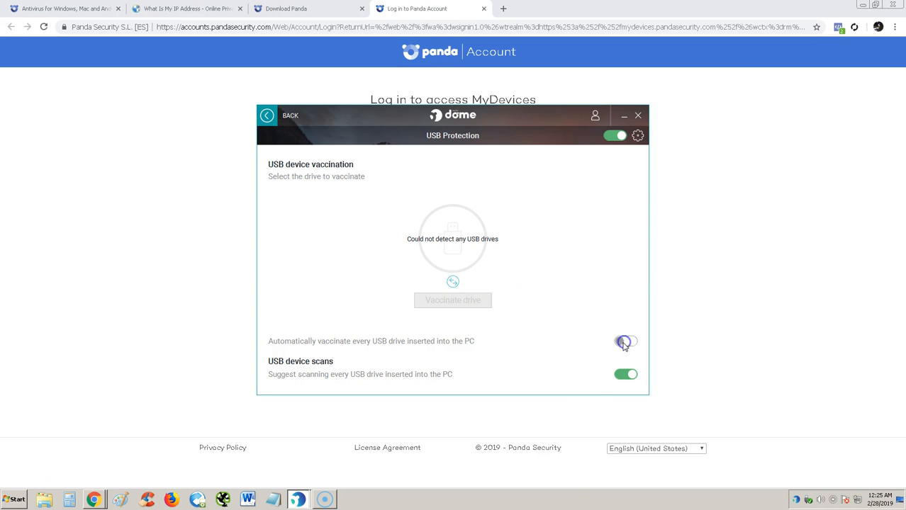
pyautogui.click(625, 341)
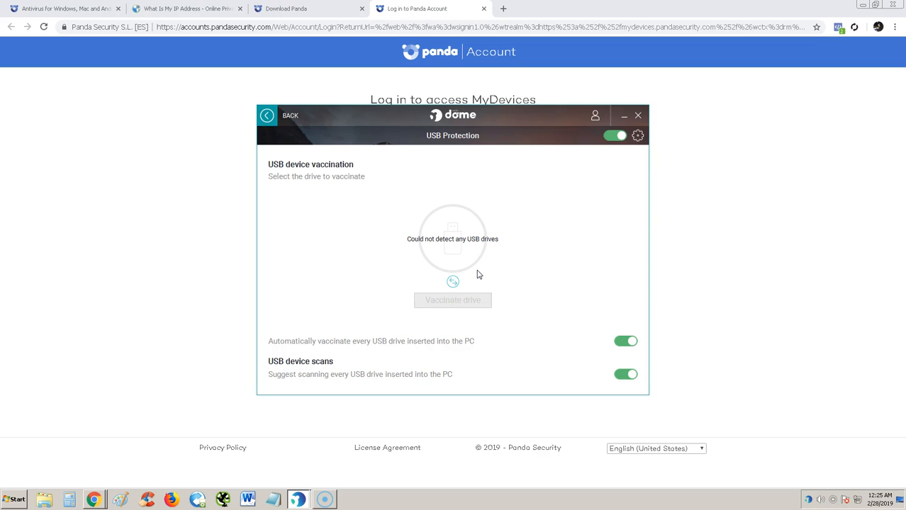
pyautogui.moveTo(477, 271)
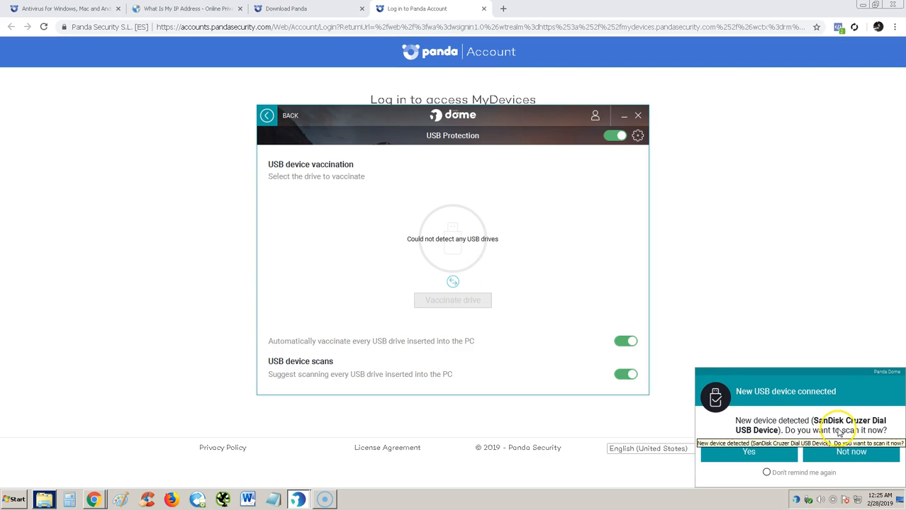
pyautogui.moveTo(825, 345)
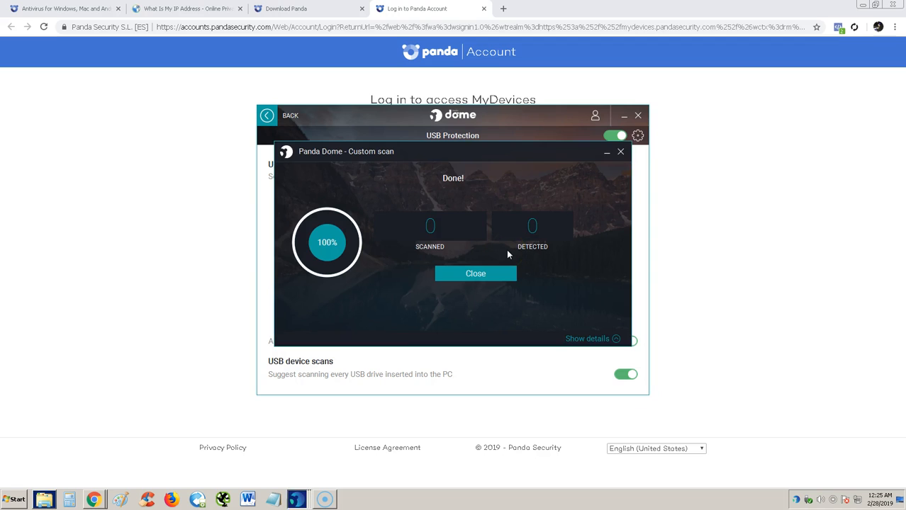
pyautogui.moveTo(537, 253)
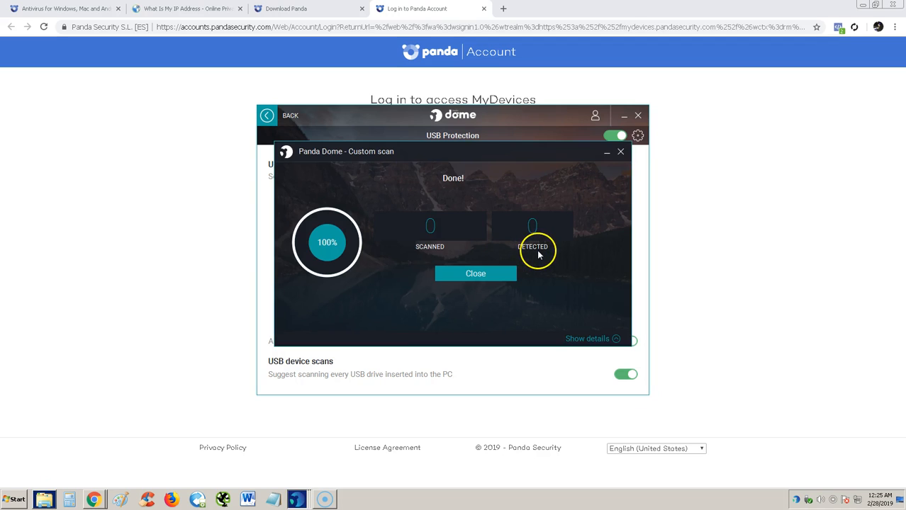
pyautogui.moveTo(516, 273)
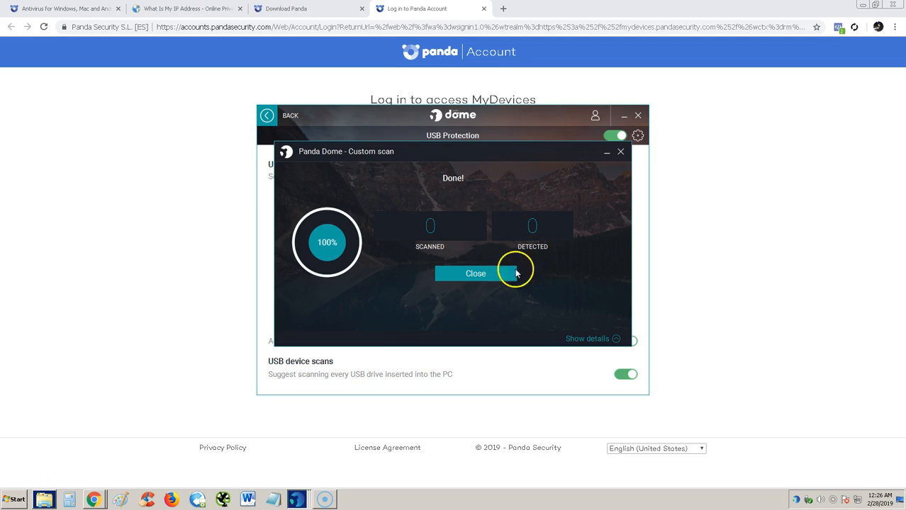
# Close the USB scan results, then check the full scan at 1% from the taskbar
pyautogui.click(475, 274)
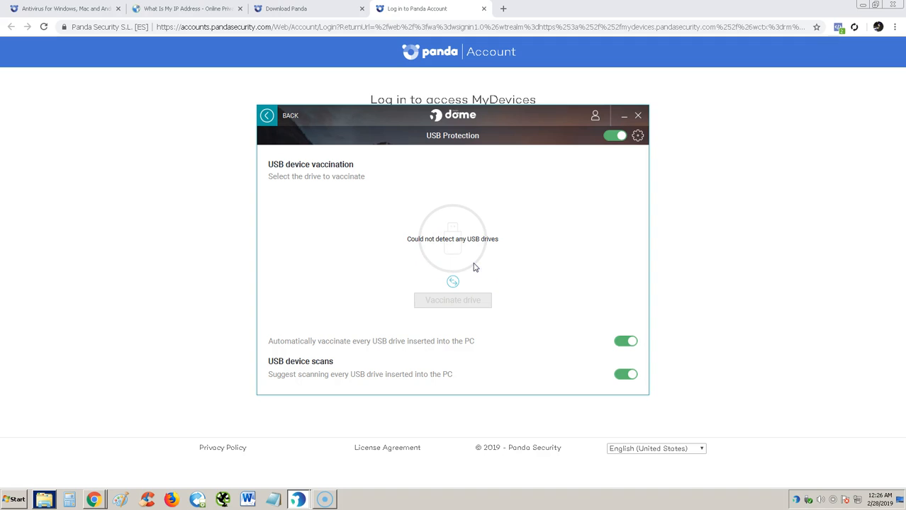
pyautogui.click(297, 499)
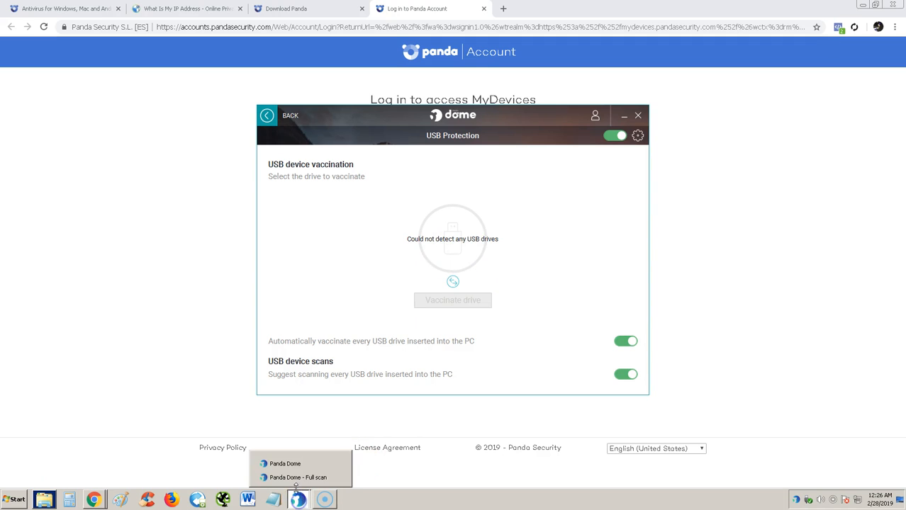
pyautogui.click(297, 477)
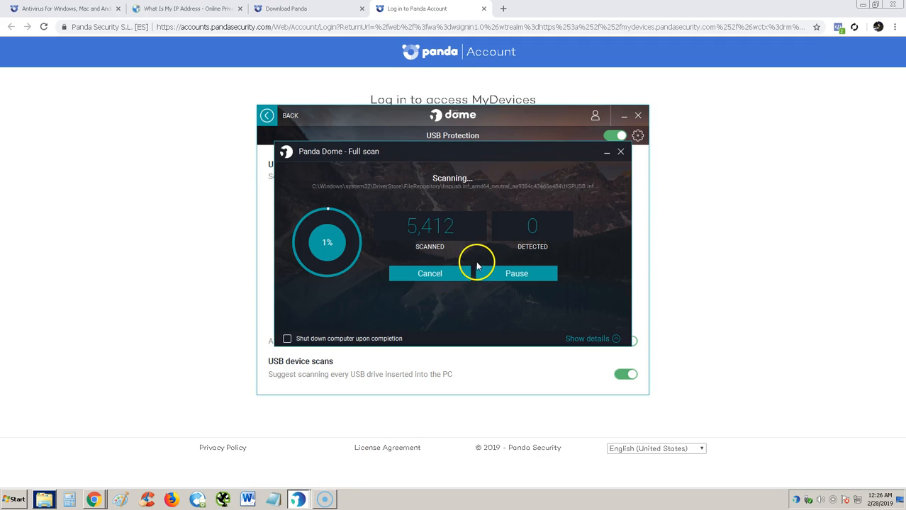
pyautogui.click(430, 273)
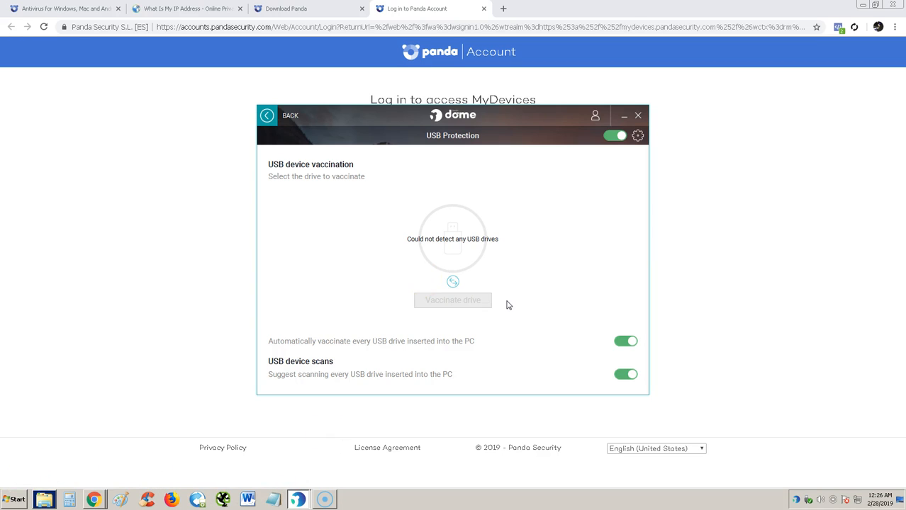
pyautogui.moveTo(581, 276)
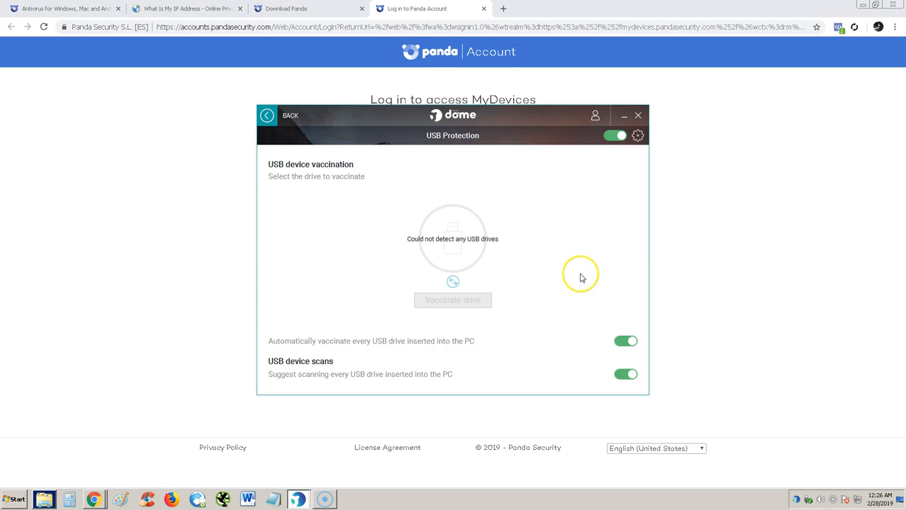
pyautogui.moveTo(581, 277)
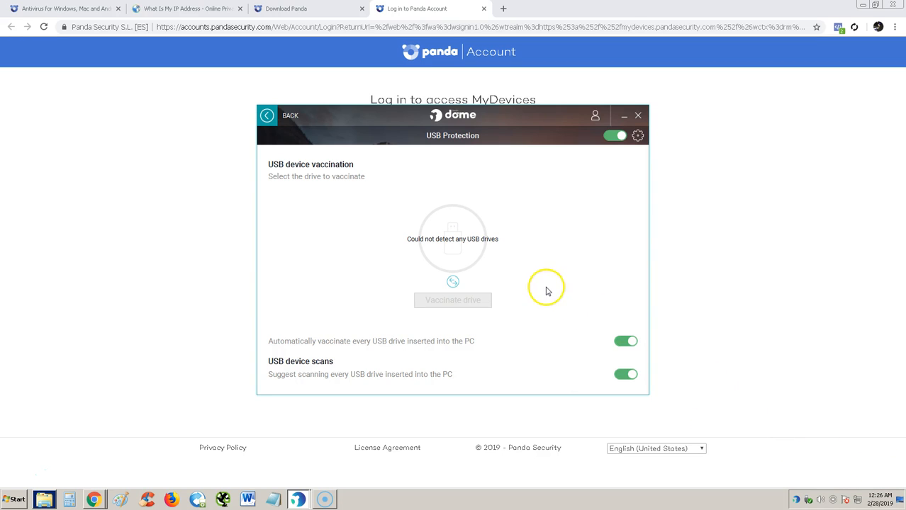
pyautogui.moveTo(543, 297)
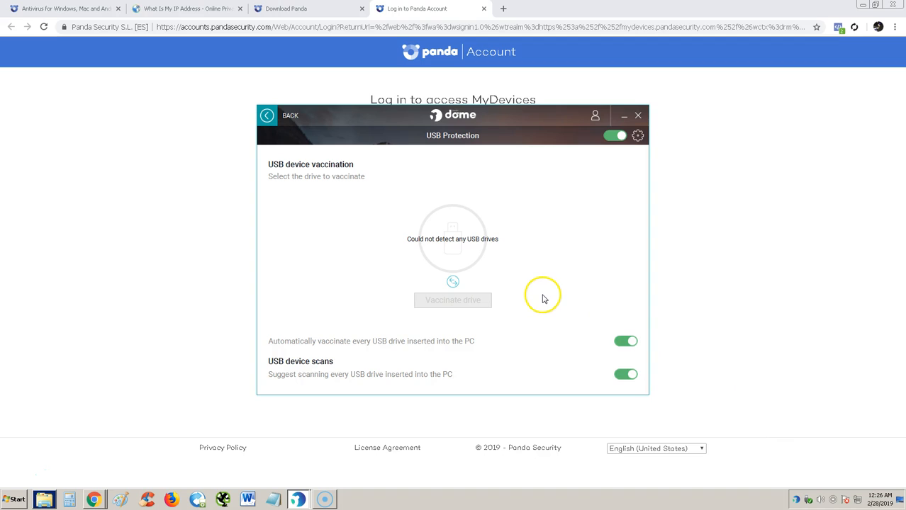
pyautogui.moveTo(487, 237)
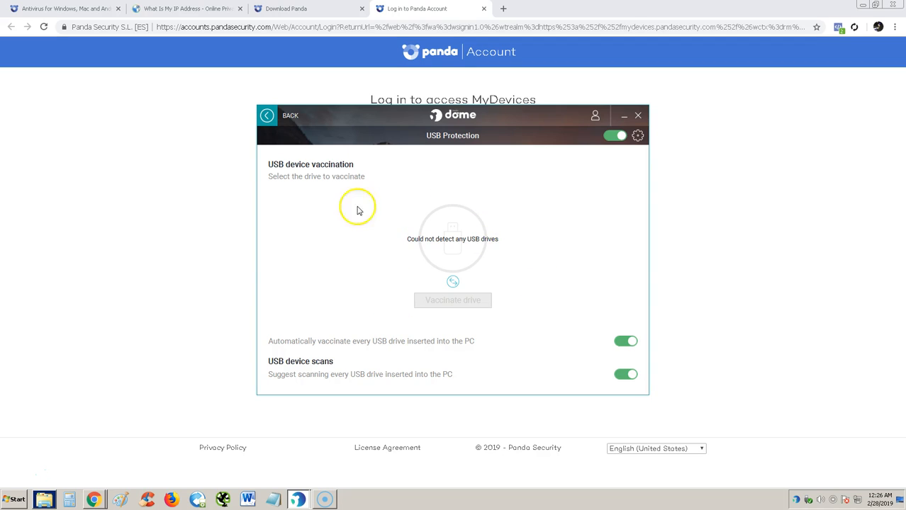
# Open Process Monitor's detailed executed-process report and view chrome.exe details
pyautogui.click(282, 115)
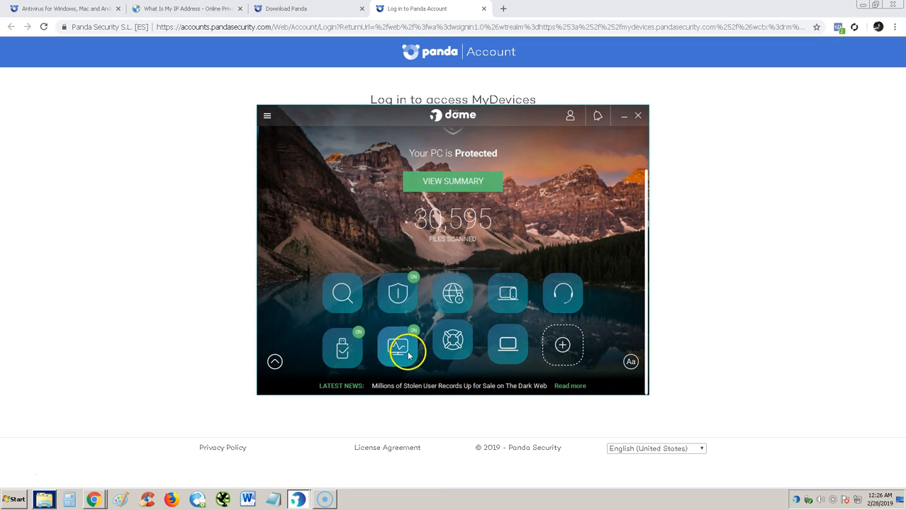
pyautogui.click(400, 347)
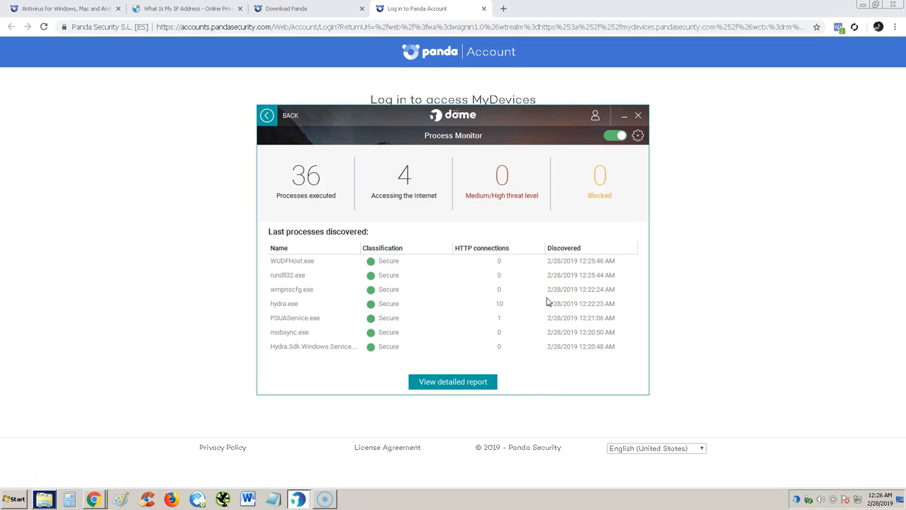
pyautogui.click(452, 382)
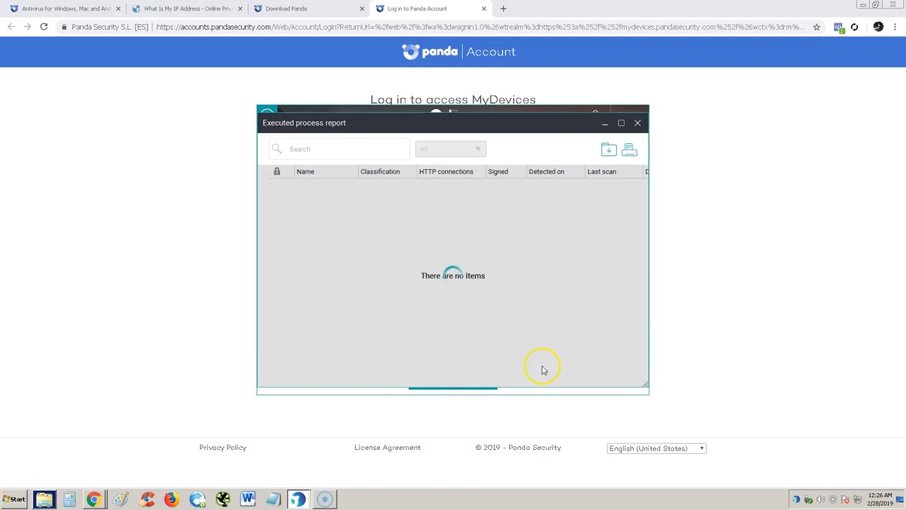
pyautogui.click(324, 257)
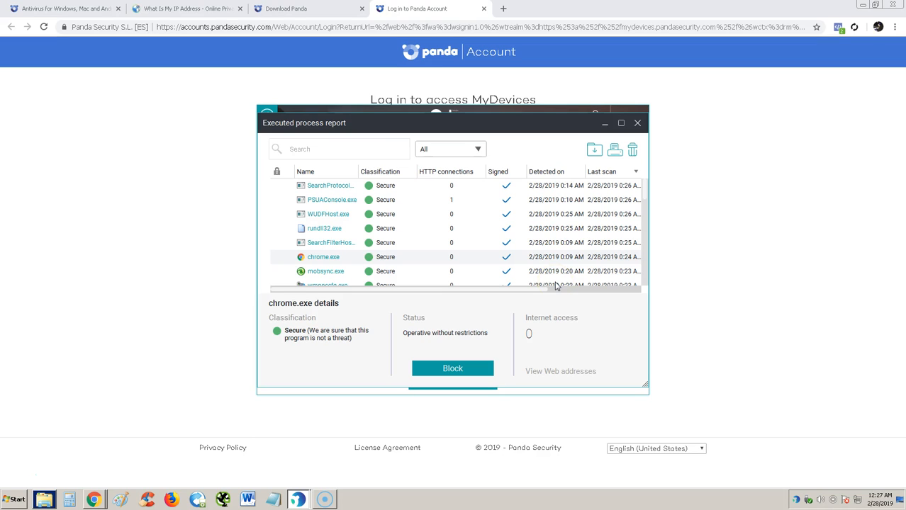
pyautogui.moveTo(500, 317)
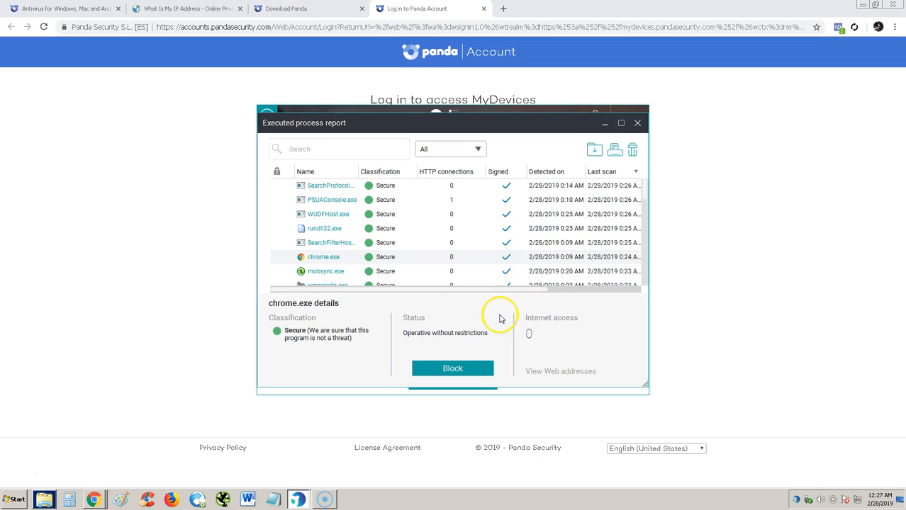
# View mobsync.exe details, close the report, and return to the home screen
pyautogui.click(326, 270)
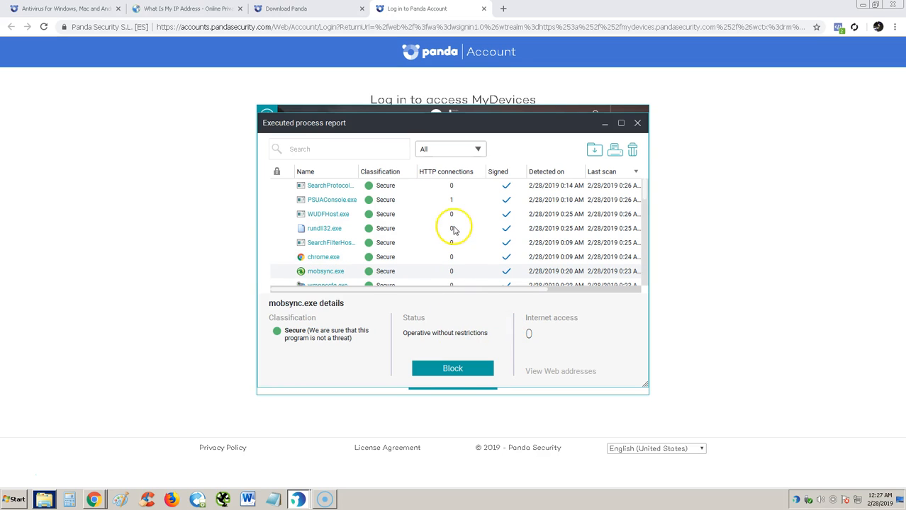
pyautogui.click(290, 115)
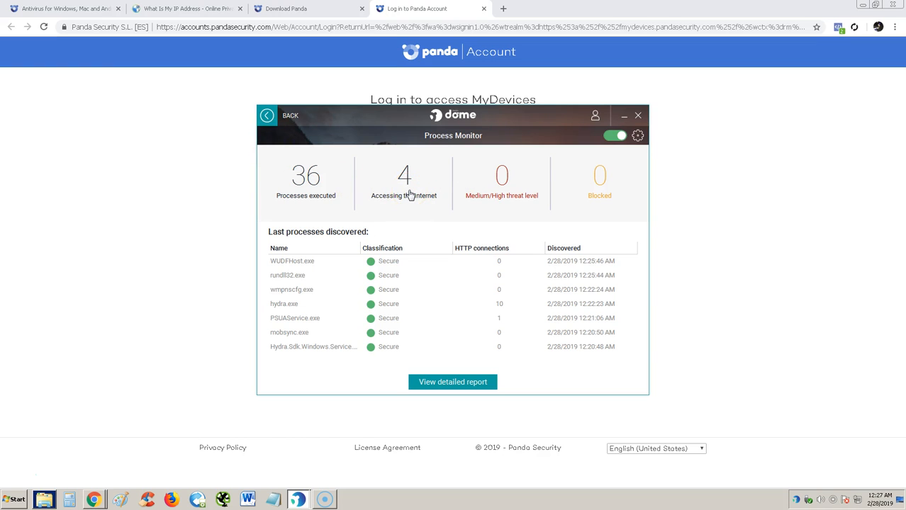
pyautogui.click(284, 115)
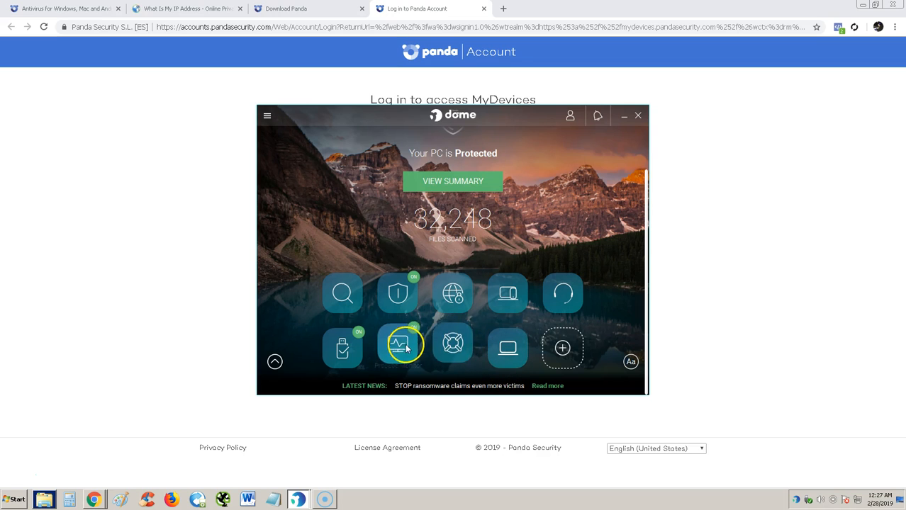
# Open the Rescue Kit and start Detect advanced viruses with Panda Cloud Cleaner
pyautogui.click(405, 346)
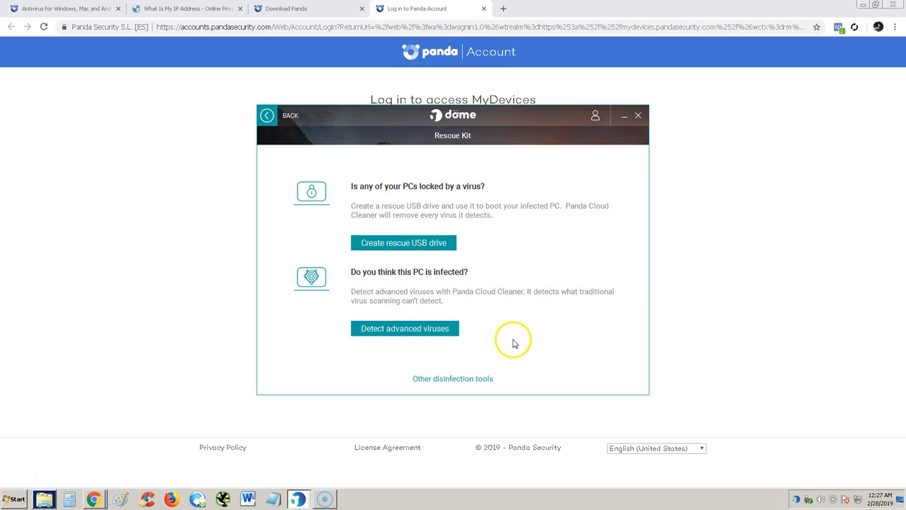
pyautogui.moveTo(410, 198)
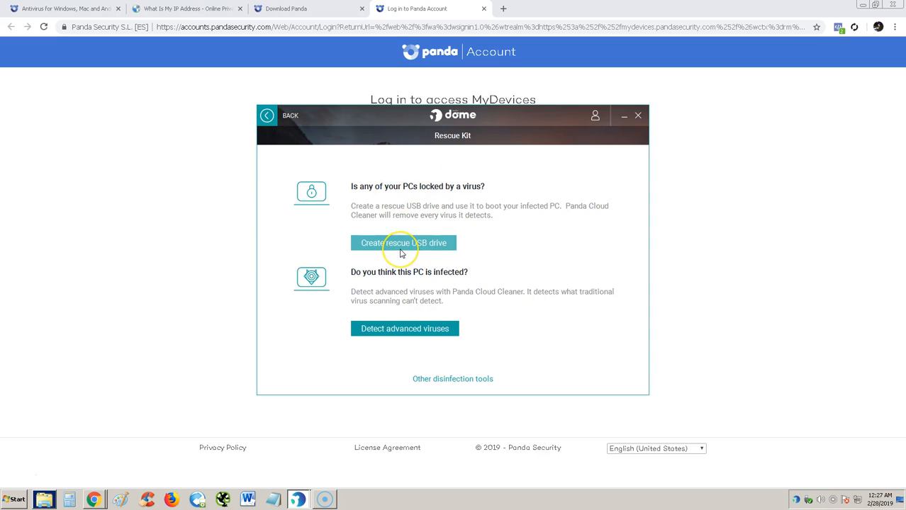
pyautogui.moveTo(493, 320)
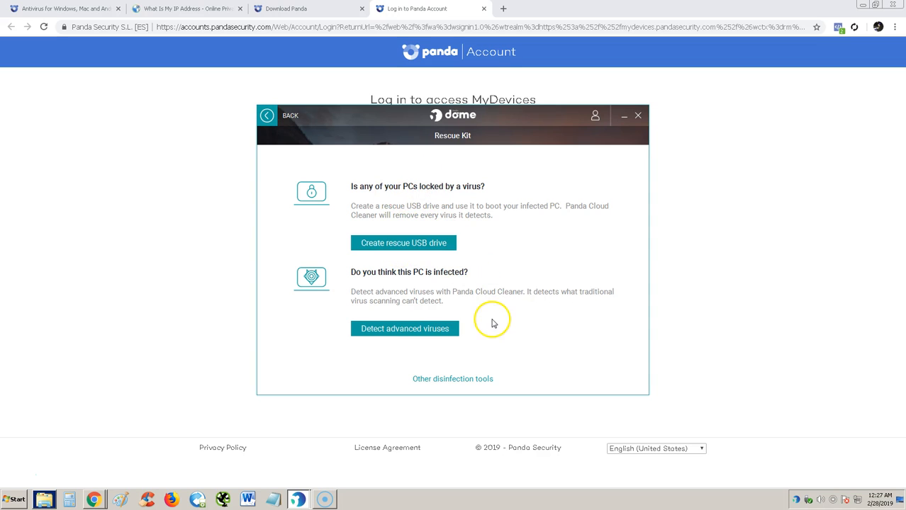
pyautogui.click(405, 328)
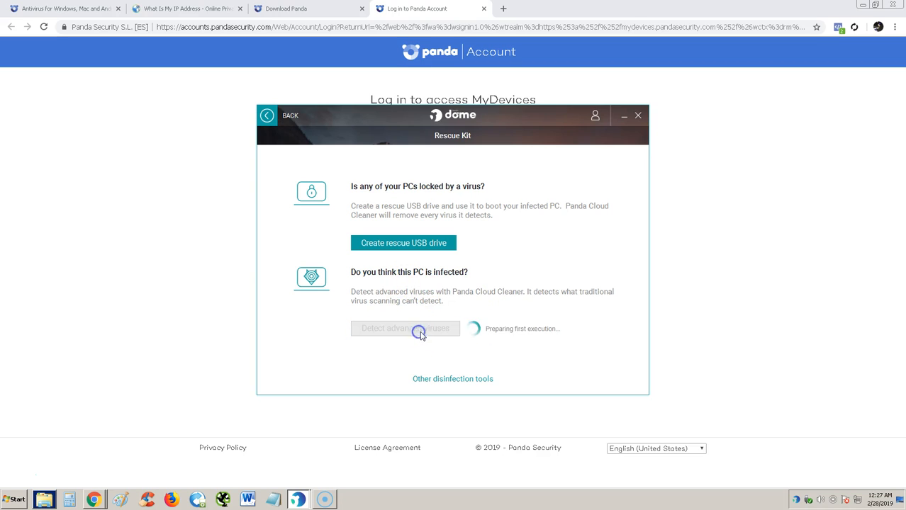
pyautogui.moveTo(611, 347)
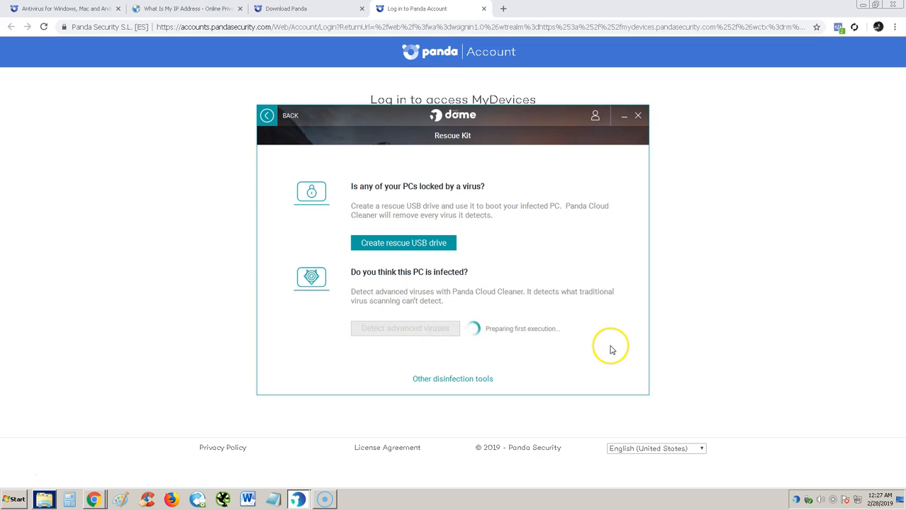
pyautogui.moveTo(607, 347)
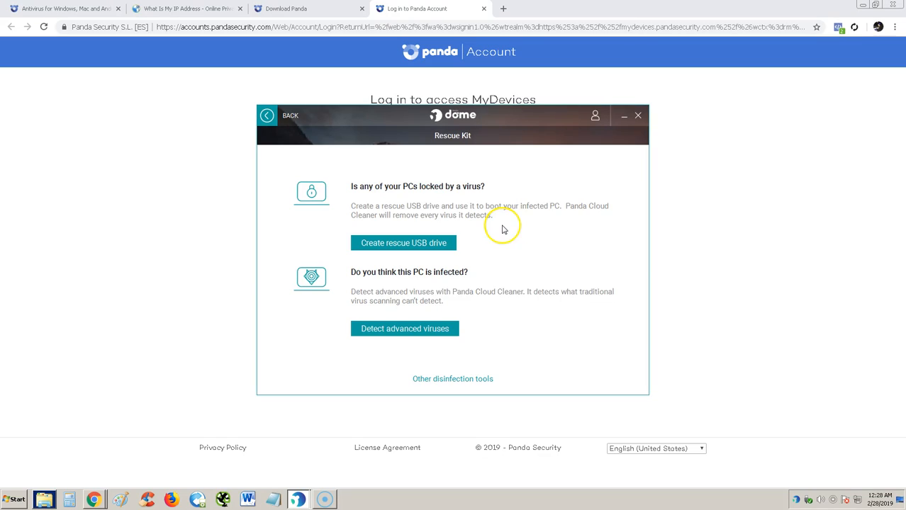
pyautogui.moveTo(518, 234)
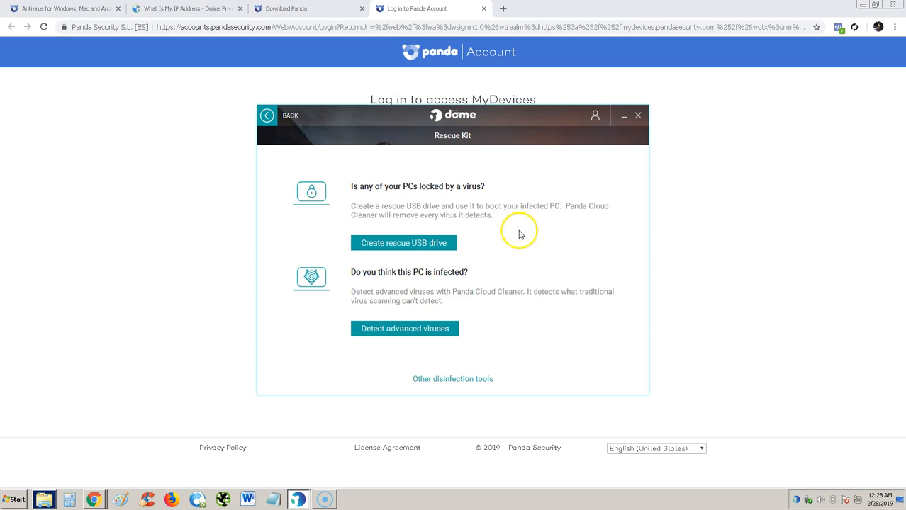
pyautogui.moveTo(30, 480)
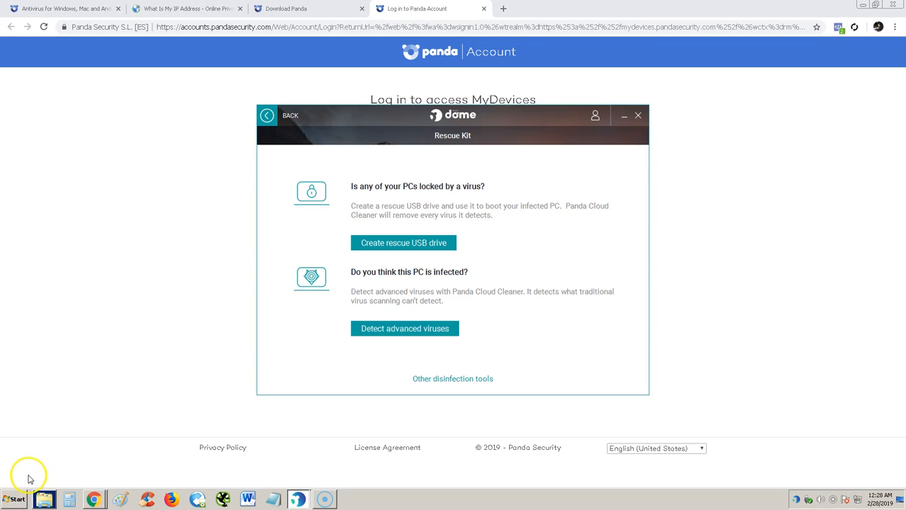
# Start the Cloud Cleaner scan, reaching 16.1% while the full scan runs at 4%
pyautogui.click(404, 329)
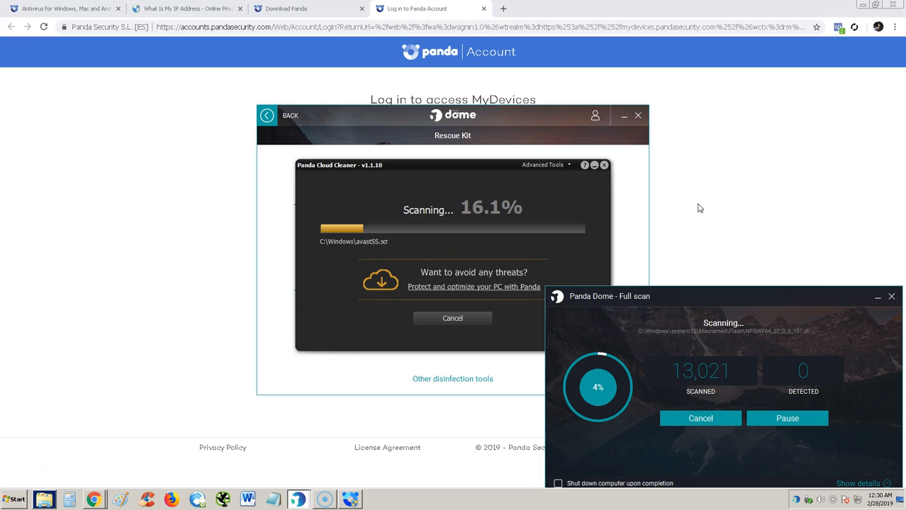
pyautogui.moveTo(309, 381)
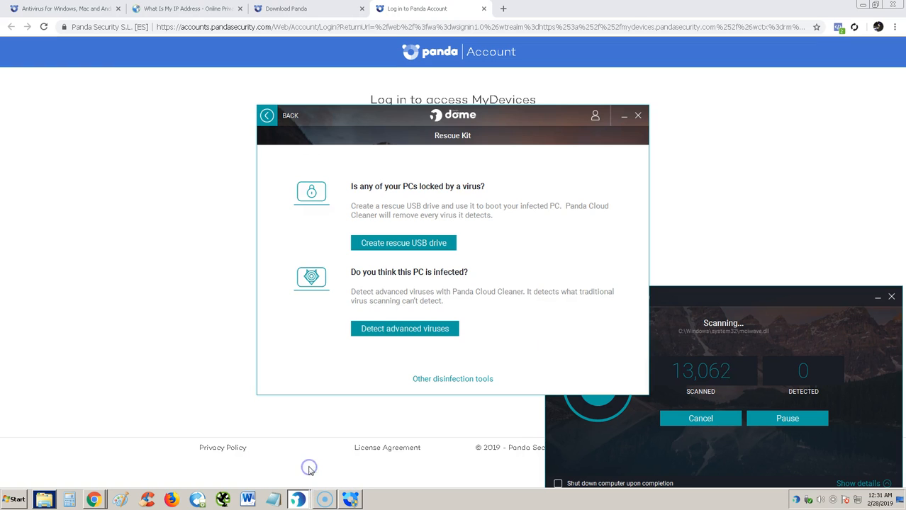
# Go back to the dashboard and open the Improve your protection (+) tile
pyautogui.click(282, 115)
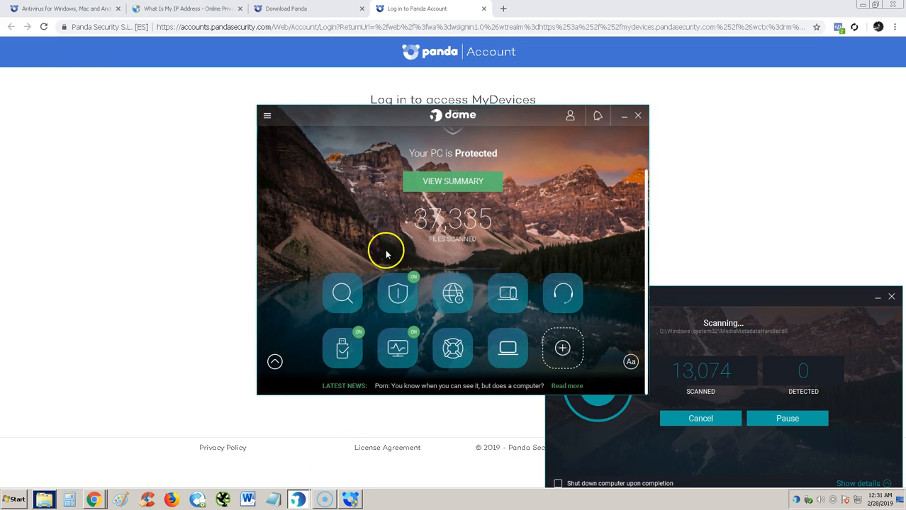
pyautogui.moveTo(479, 223)
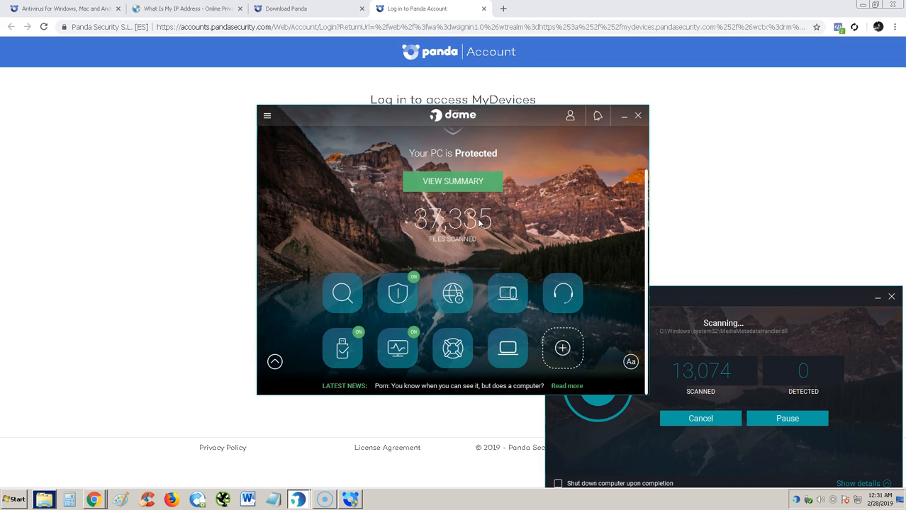
pyautogui.moveTo(487, 294)
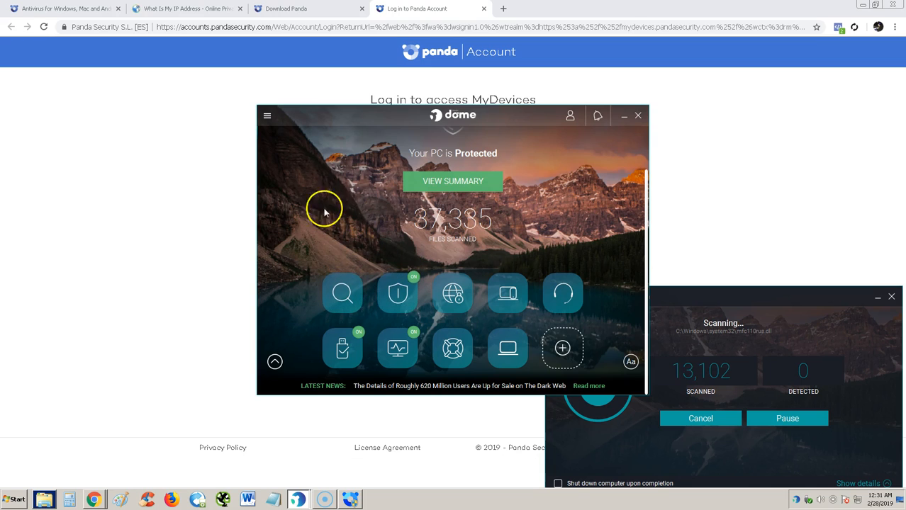
pyautogui.moveTo(565, 218)
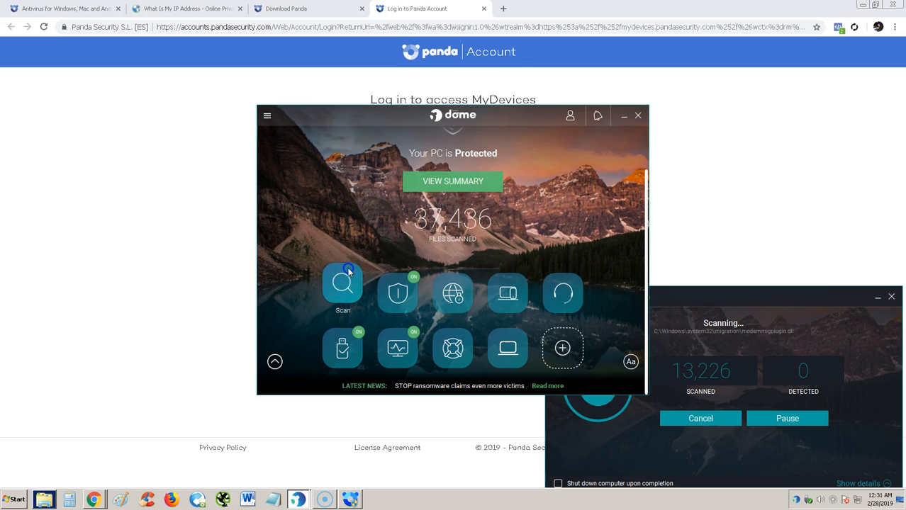
pyautogui.click(342, 284)
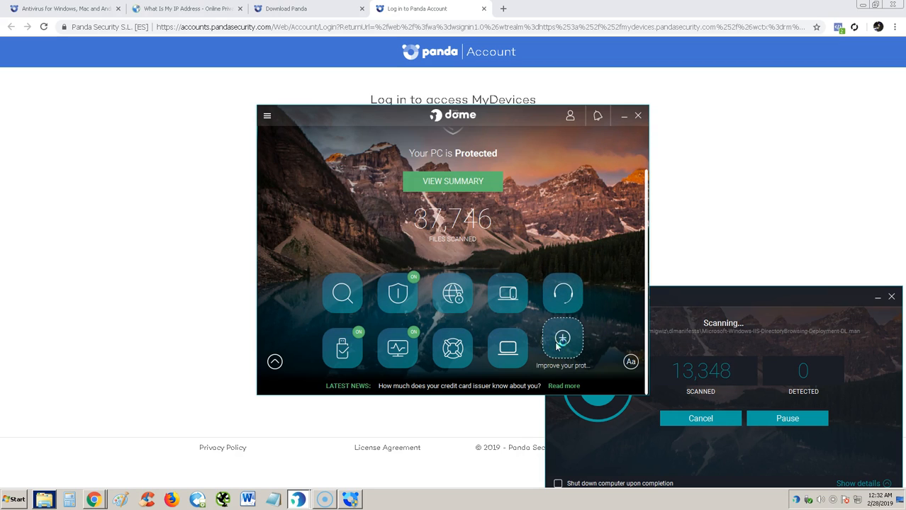
pyautogui.moveTo(563, 346)
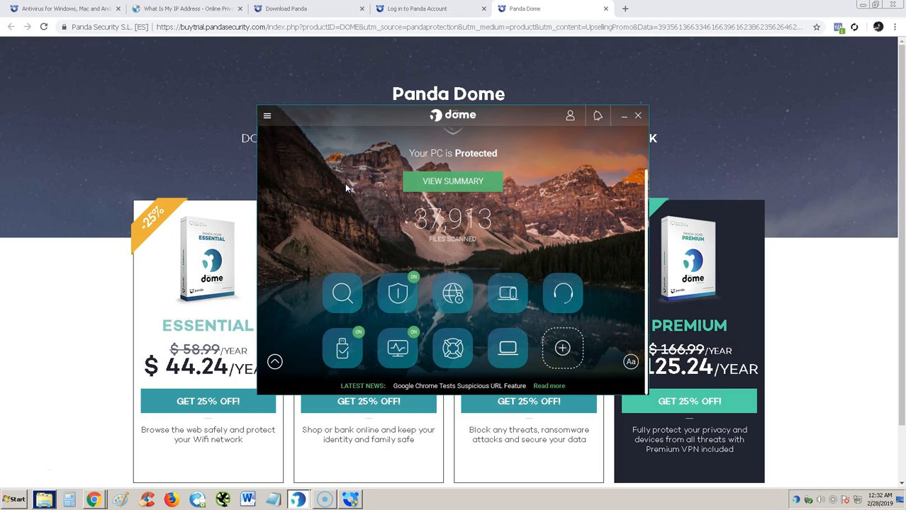
pyautogui.moveTo(159, 151)
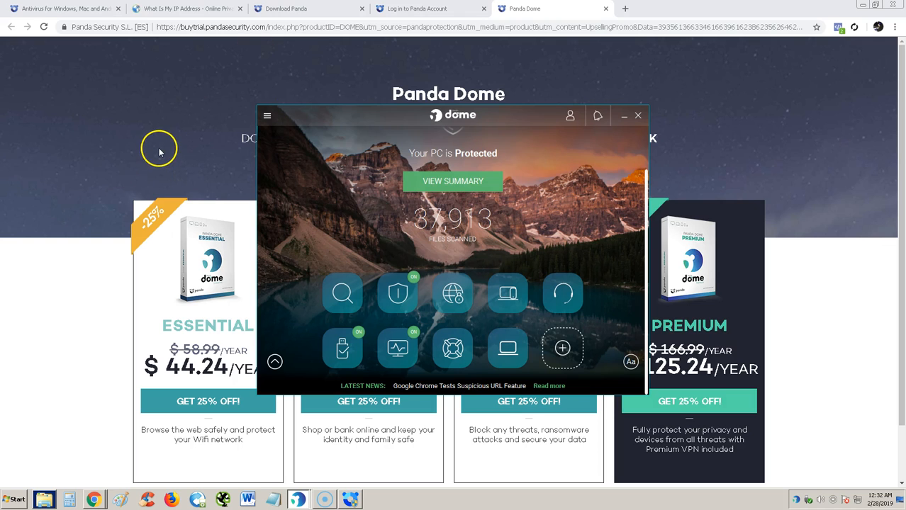
# Bring up the pricing page and scroll to the Essential, Advanced, Complete and Premium plans
pyautogui.click(637, 115)
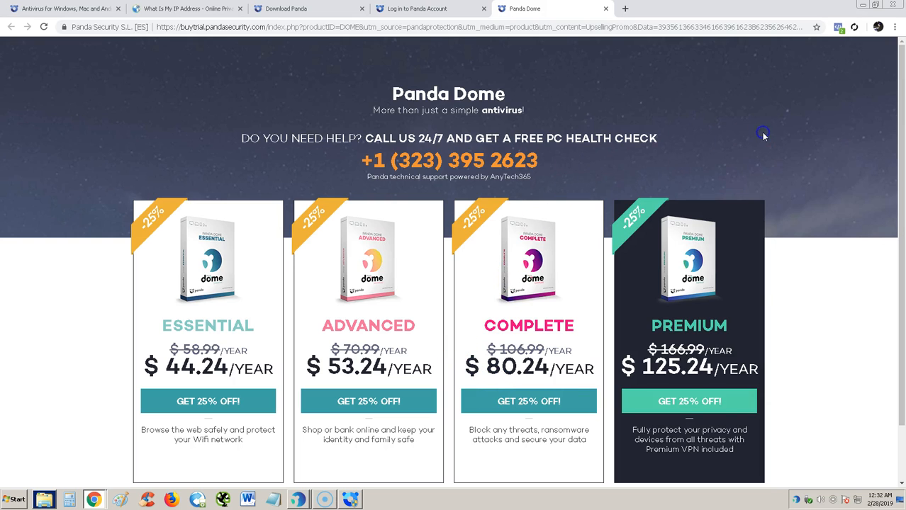
pyautogui.moveTo(470, 101)
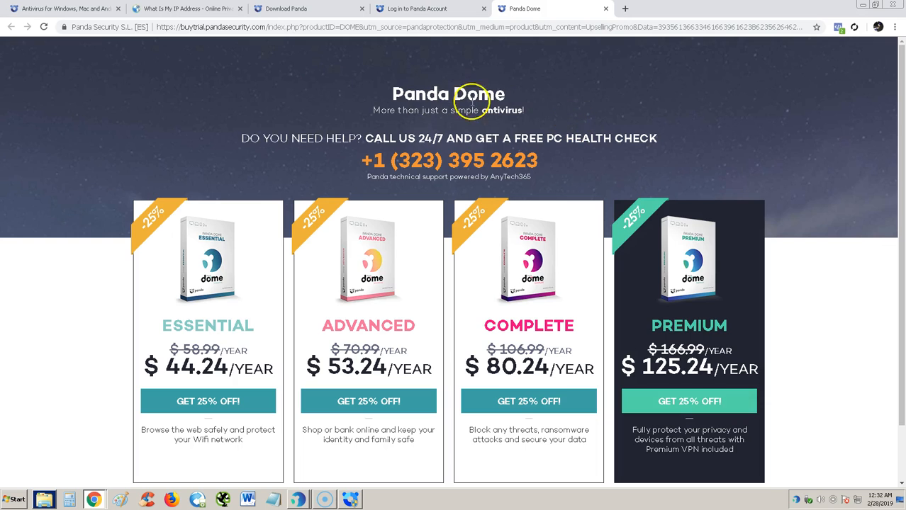
pyautogui.scroll(-3)
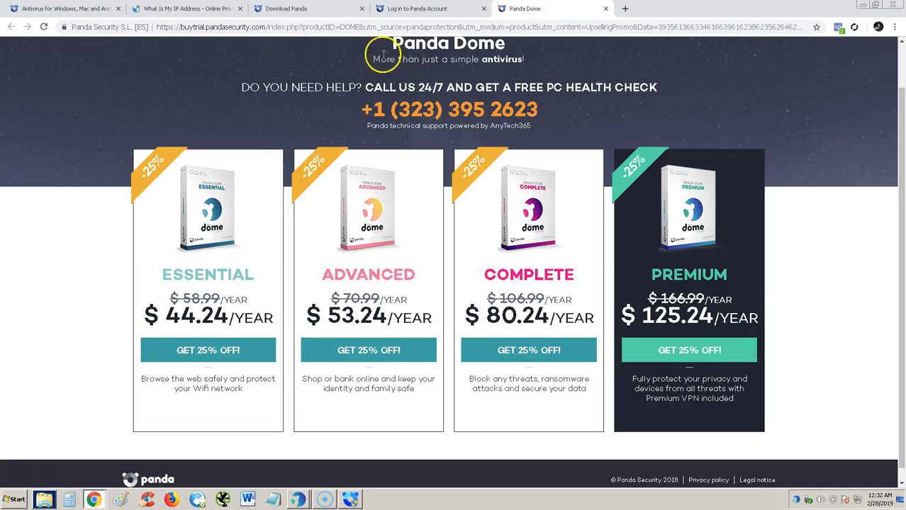
pyautogui.moveTo(229, 306)
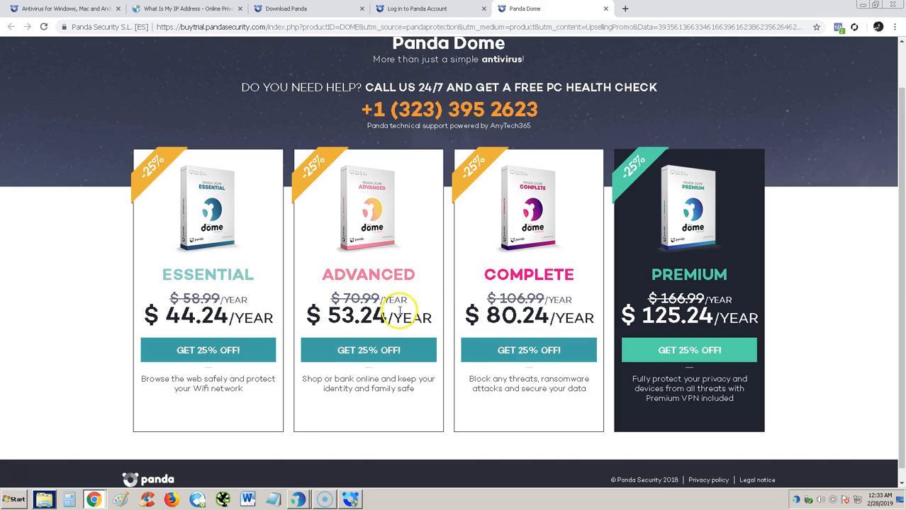
pyautogui.moveTo(494, 241)
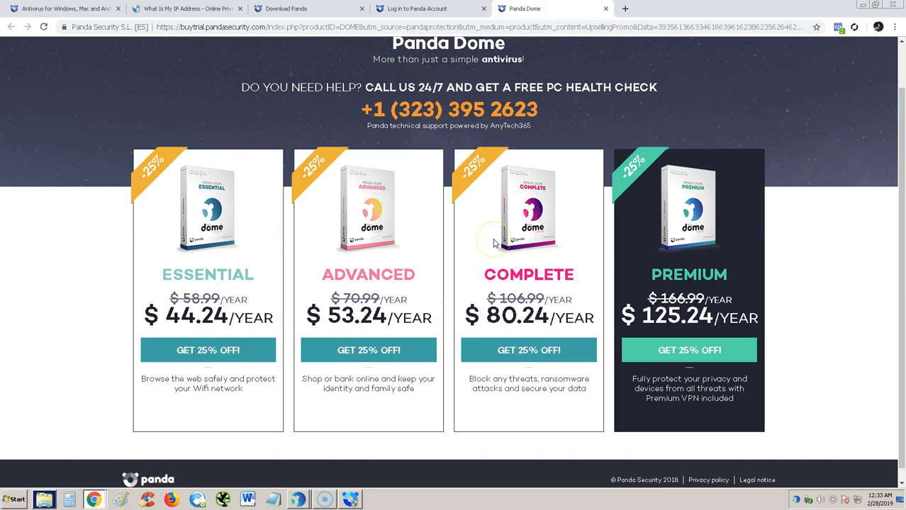
pyautogui.moveTo(410, 253)
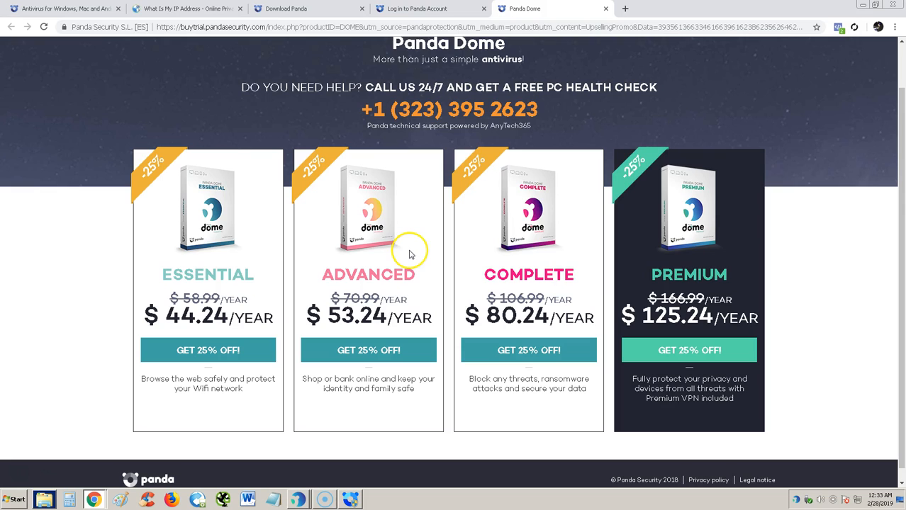
pyautogui.moveTo(145, 383)
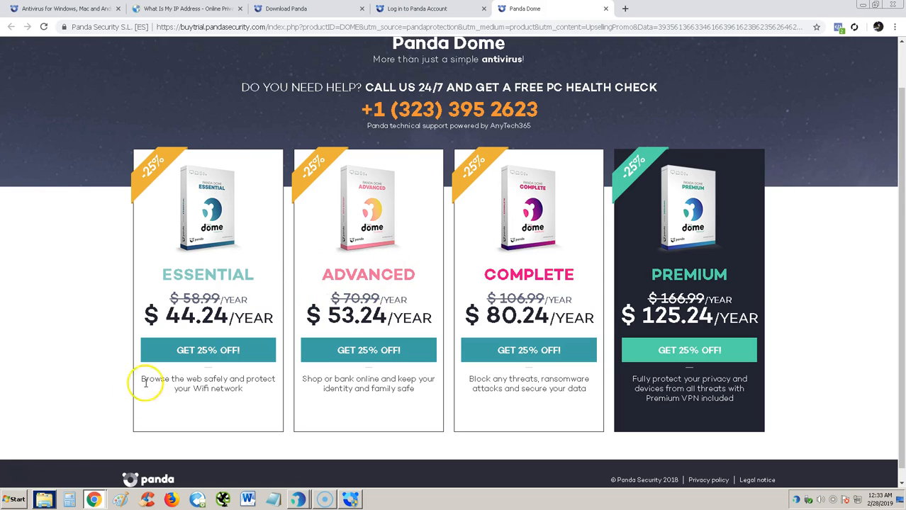